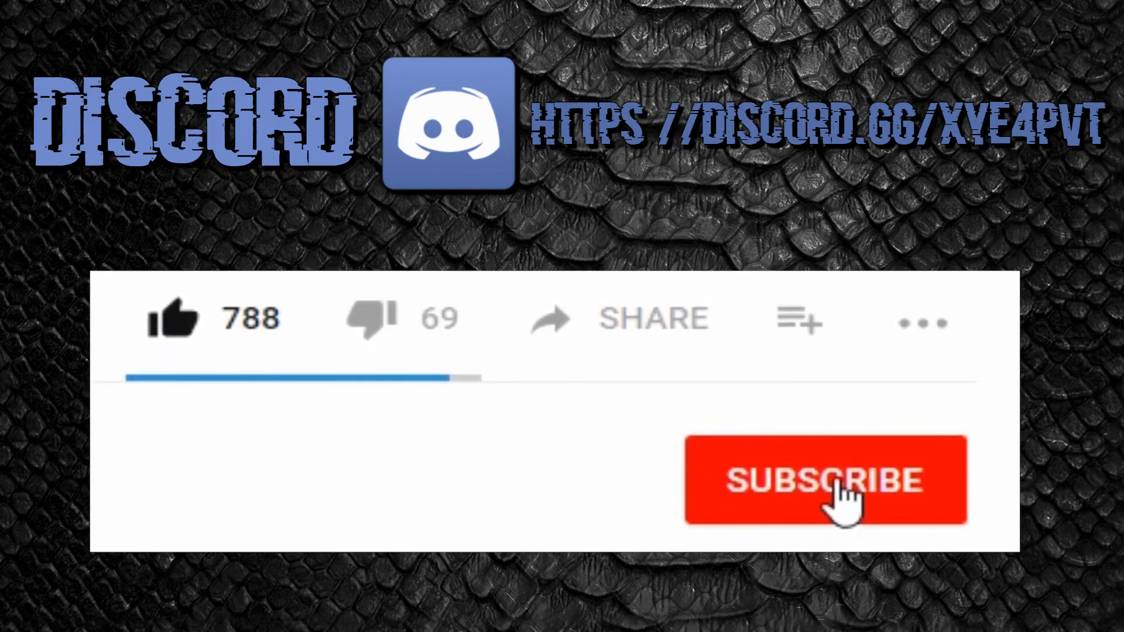
Step: Search Google for 'umod coloured names', open the Coloured Chat page, then minimise Chrome
click(833, 484)
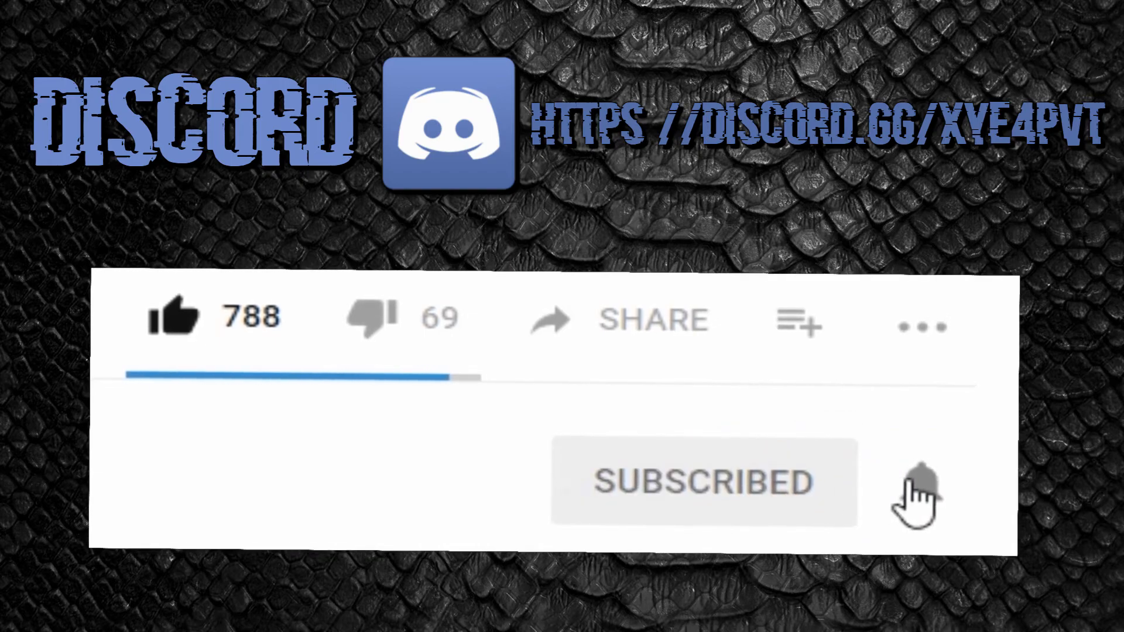
click(911, 485)
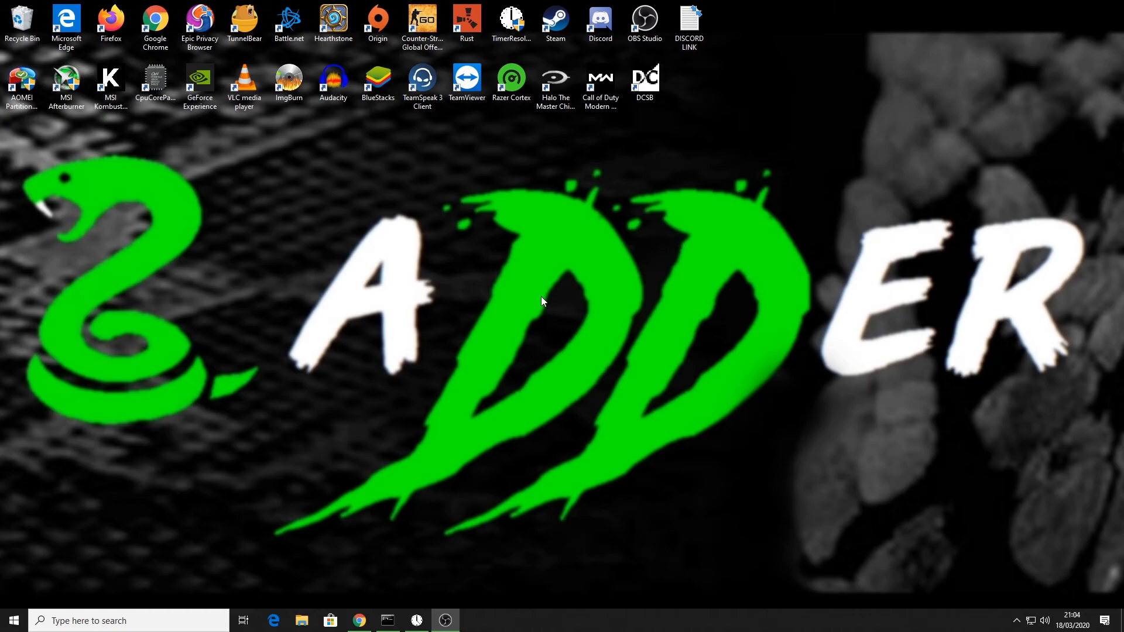
mouse_move(527, 312)
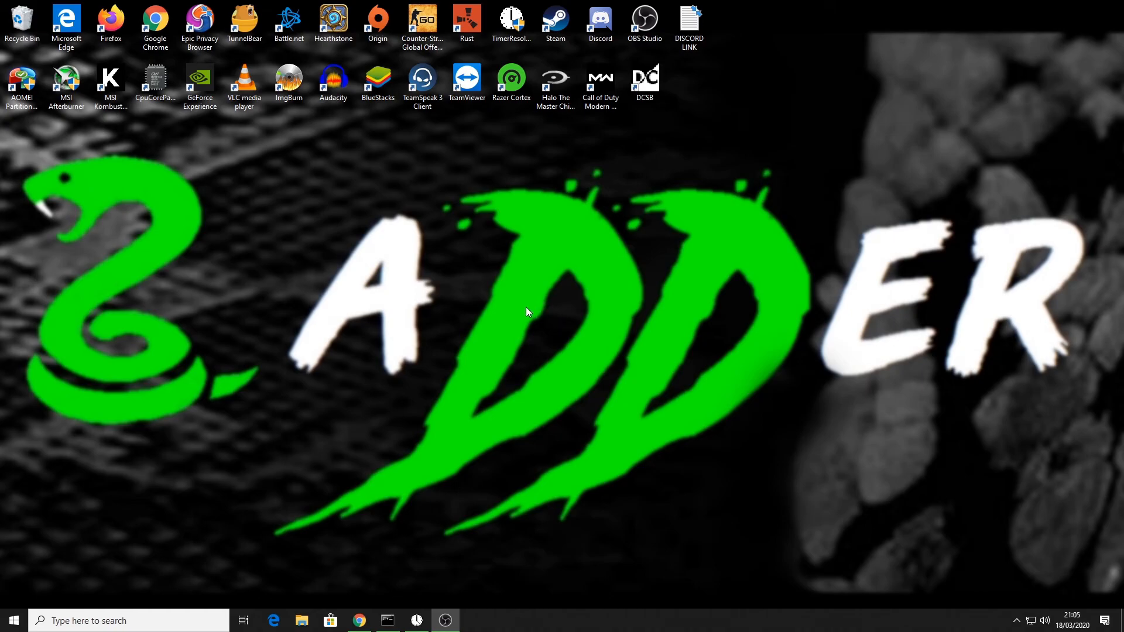
mouse_move(523, 305)
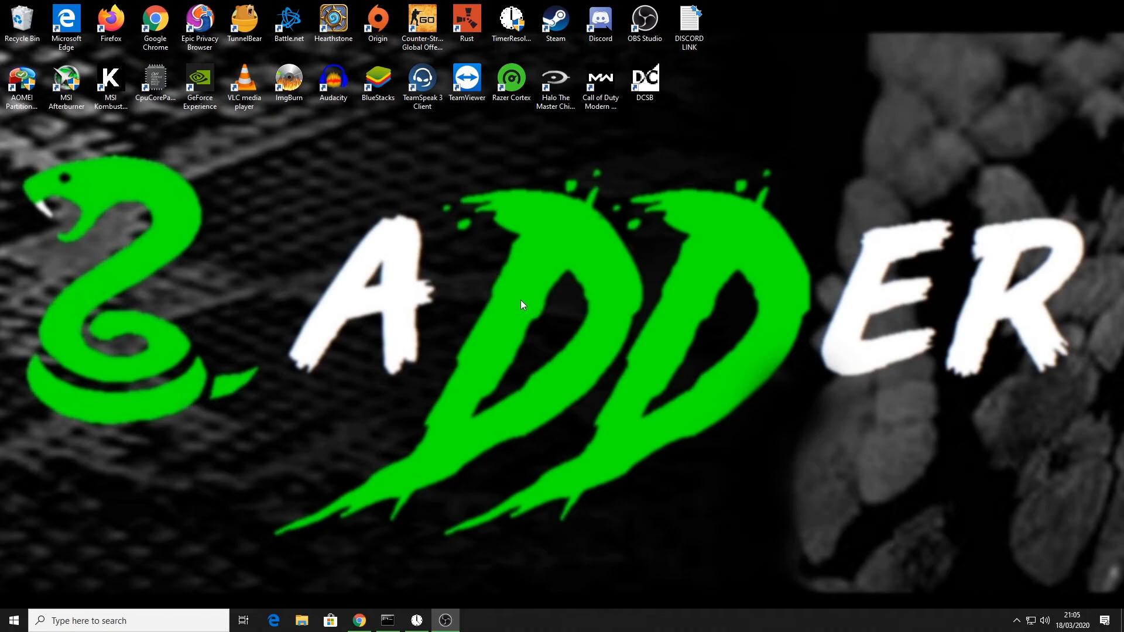
mouse_move(489, 353)
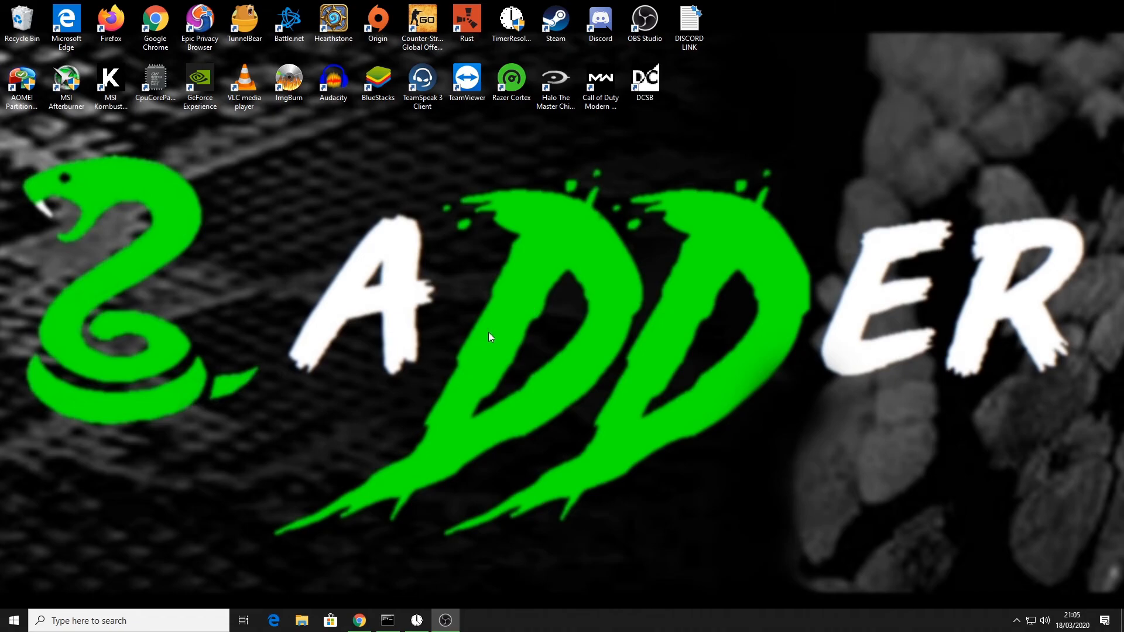
mouse_move(459, 385)
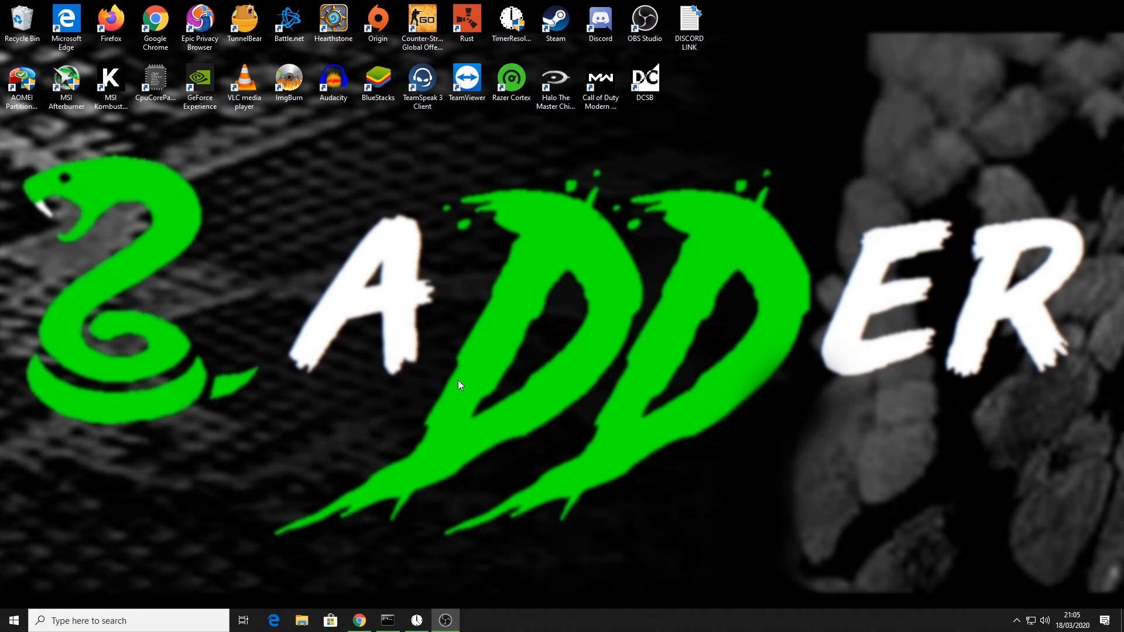
mouse_move(488, 281)
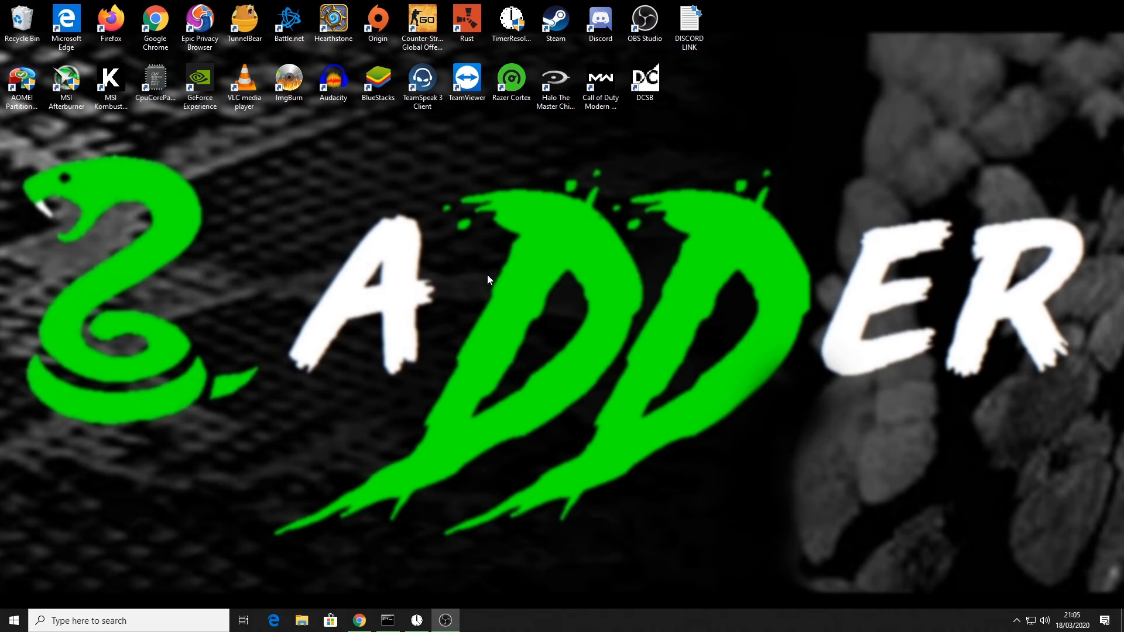
mouse_move(379, 226)
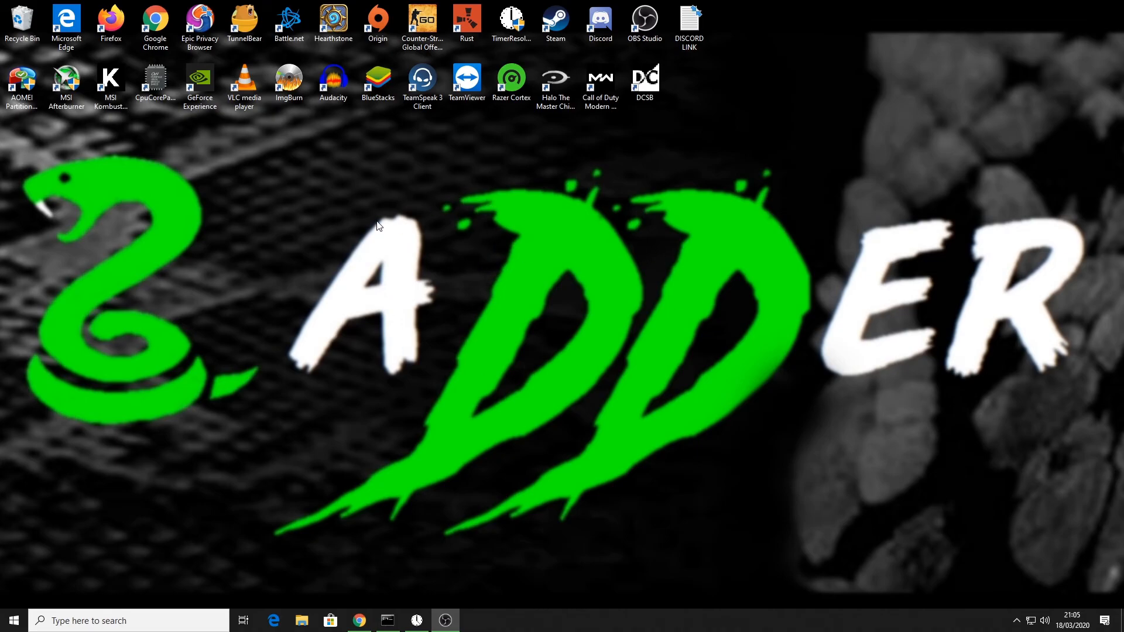
click(358, 620)
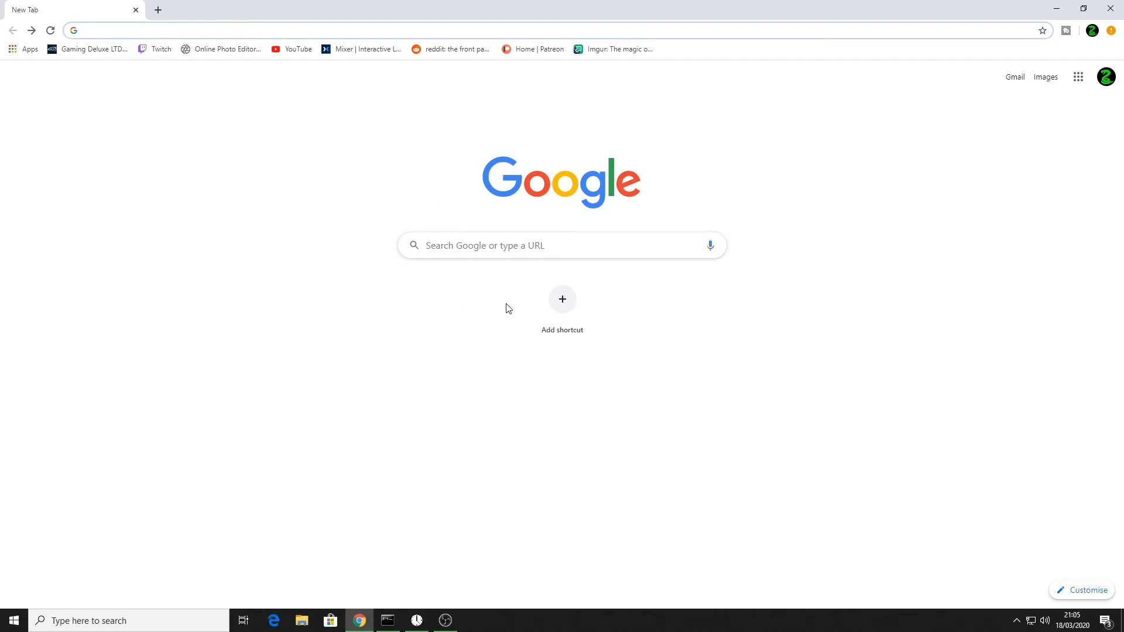
text(umod coloured names)
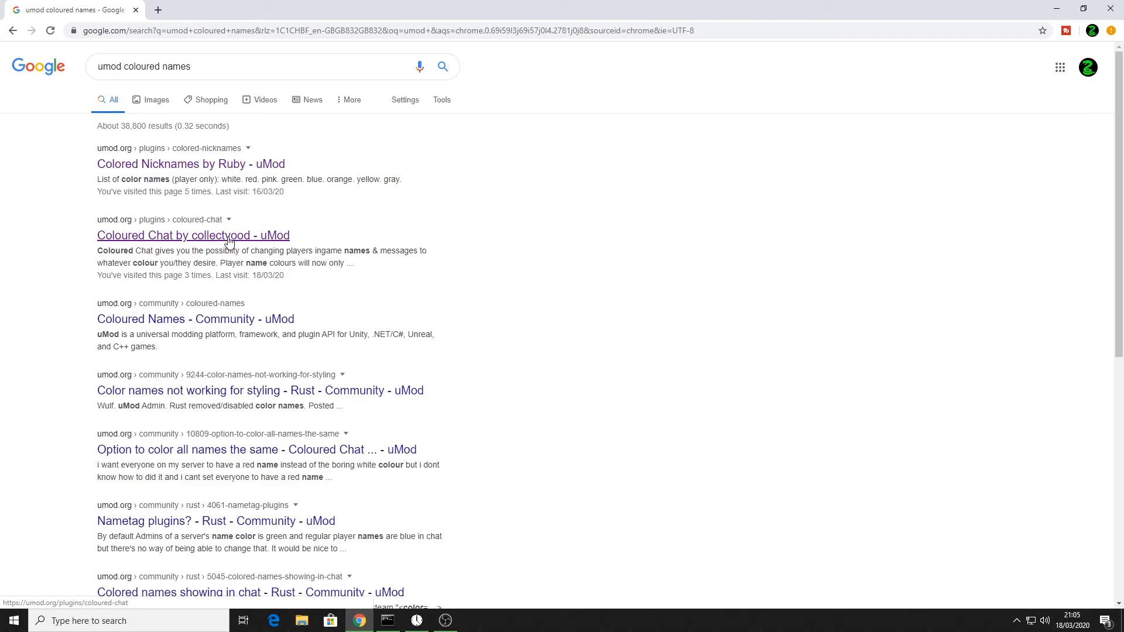
mouse_move(198, 238)
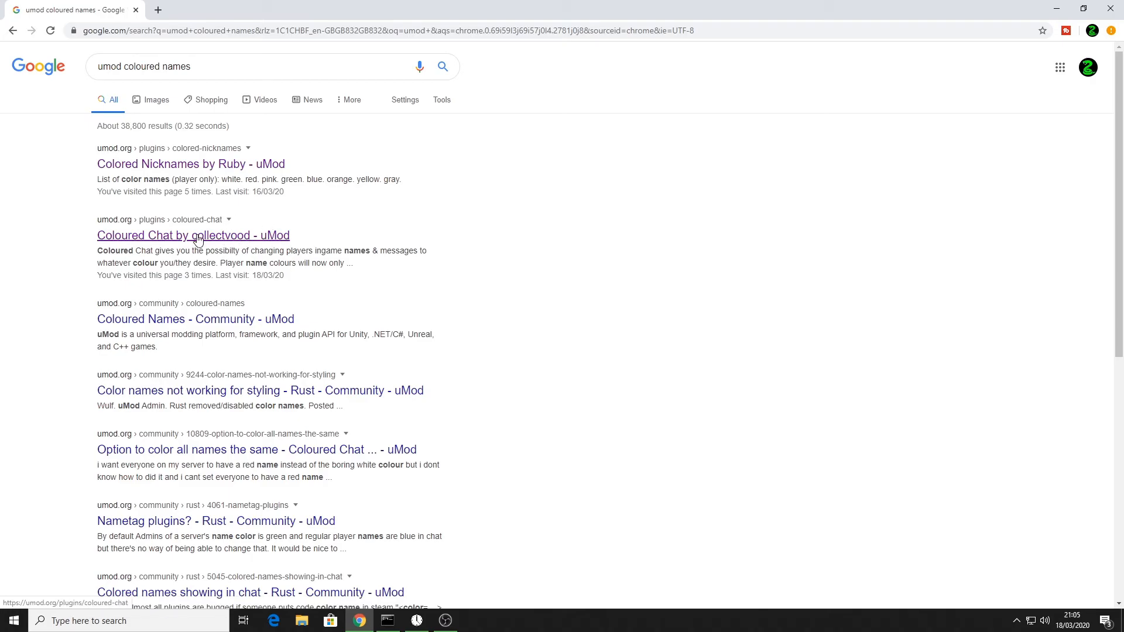
click(192, 236)
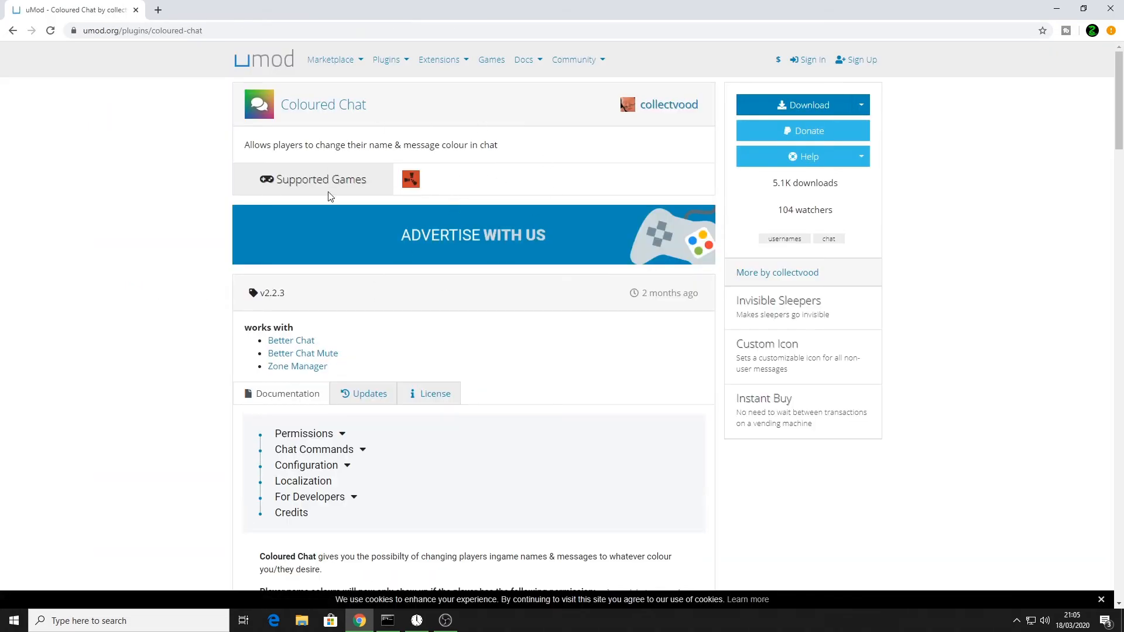
mouse_move(652, 110)
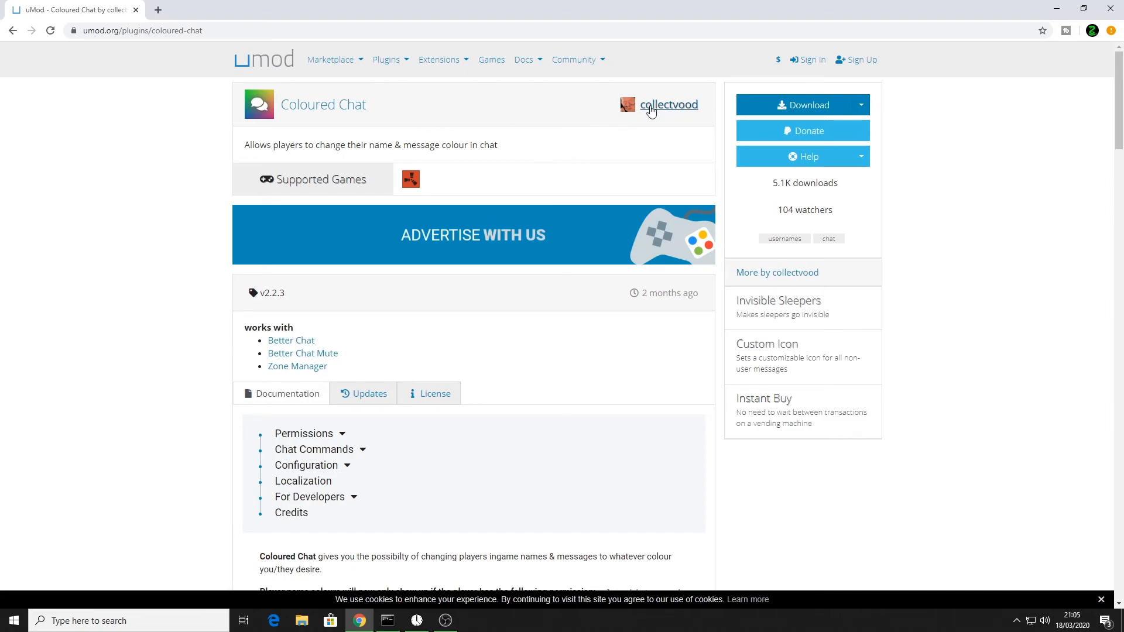
mouse_move(255, 117)
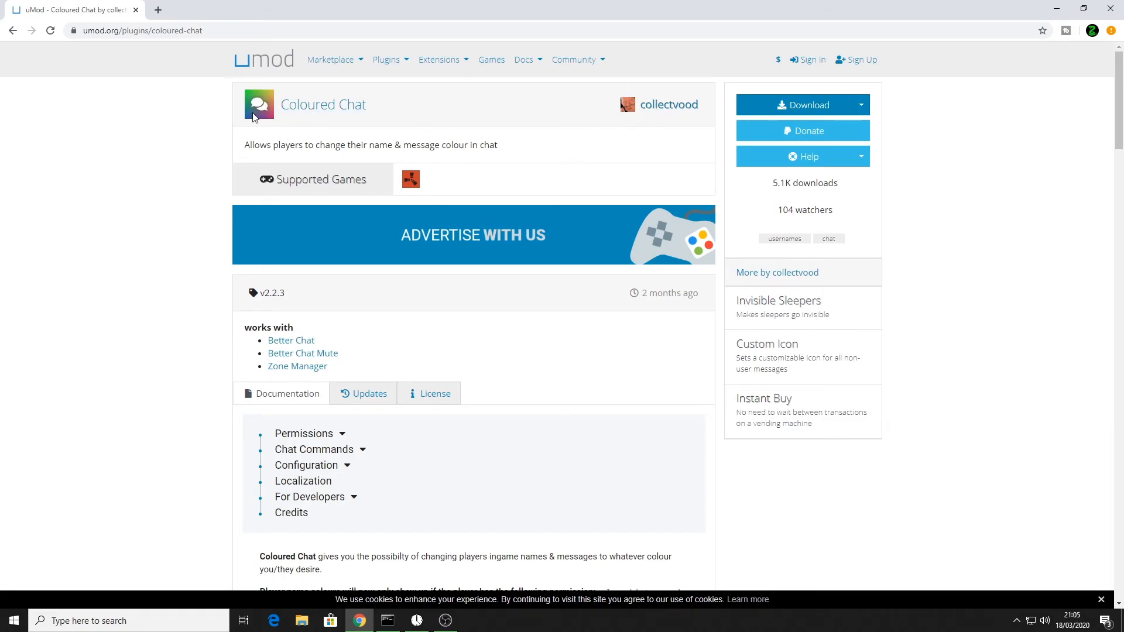
mouse_move(273, 89)
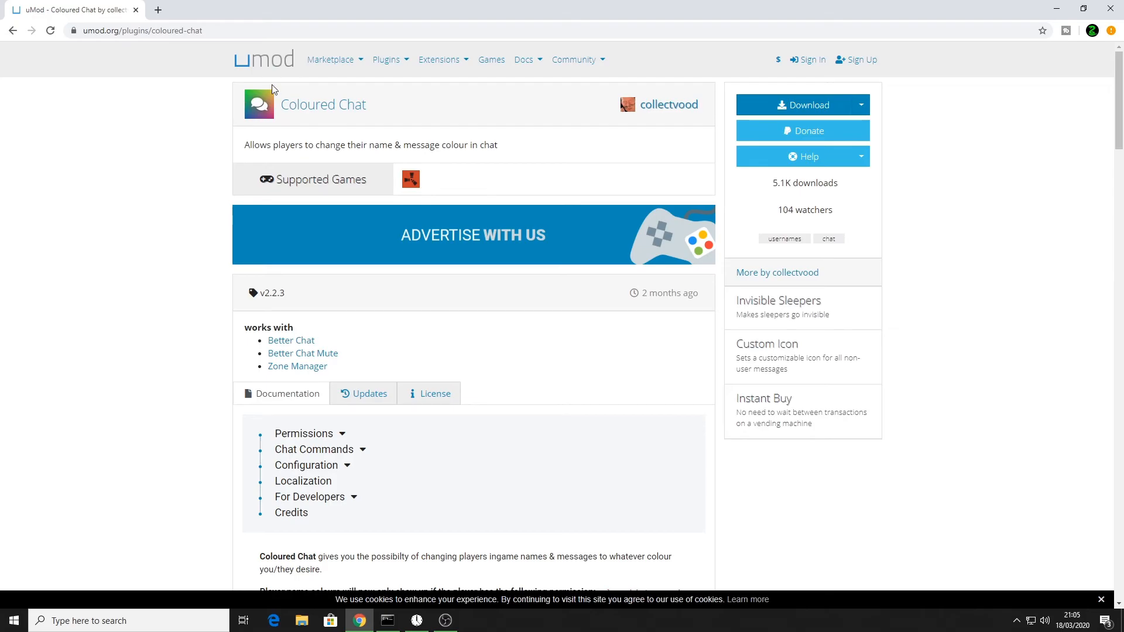
mouse_move(377, 348)
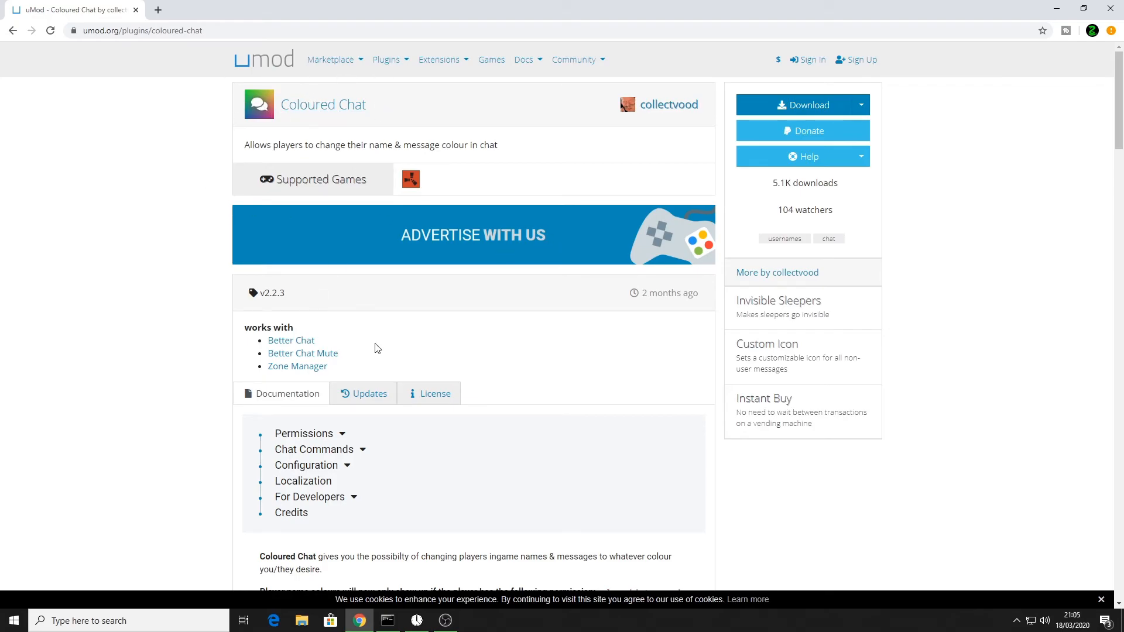
click(797, 105)
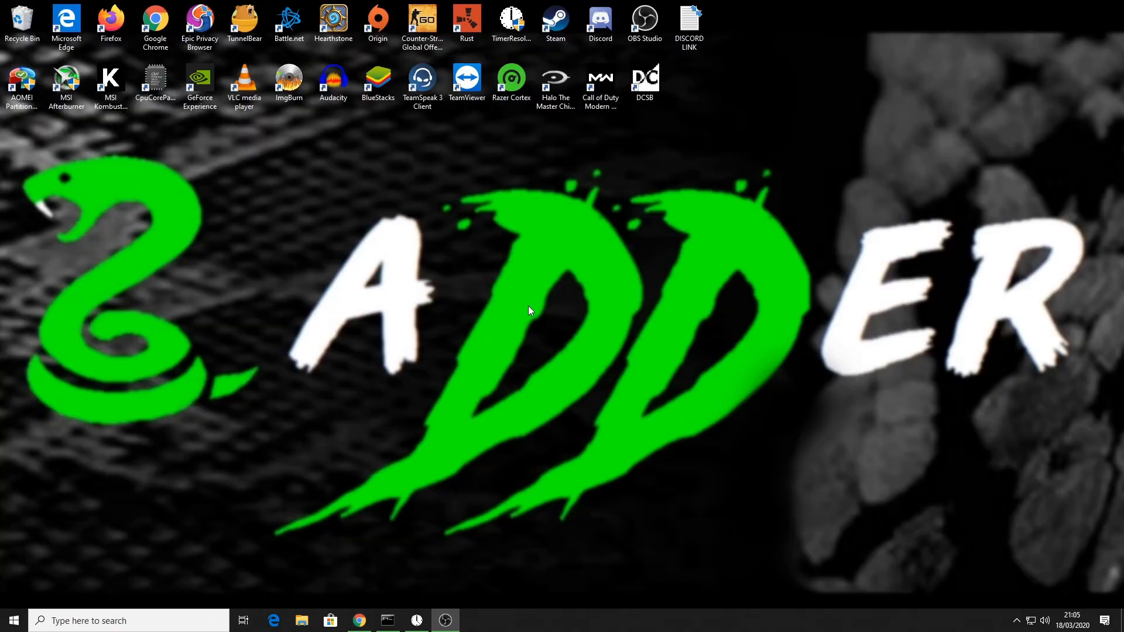
mouse_move(529, 317)
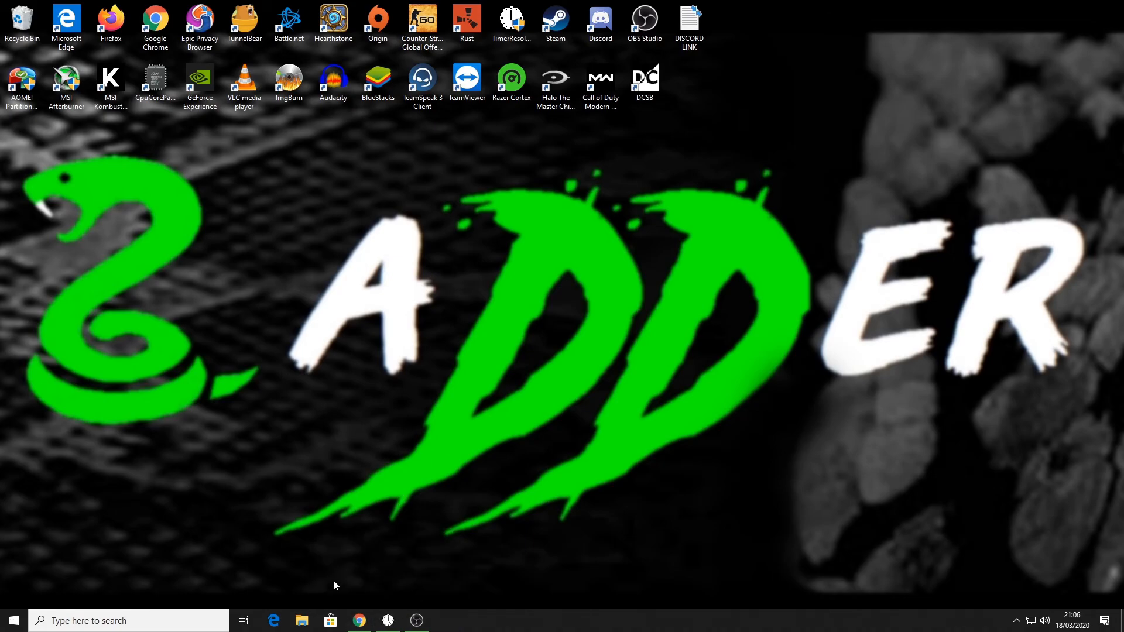
Step: Launch the Run_DS batch file from C:\Rust_Server, accepting the security warning
click(301, 620)
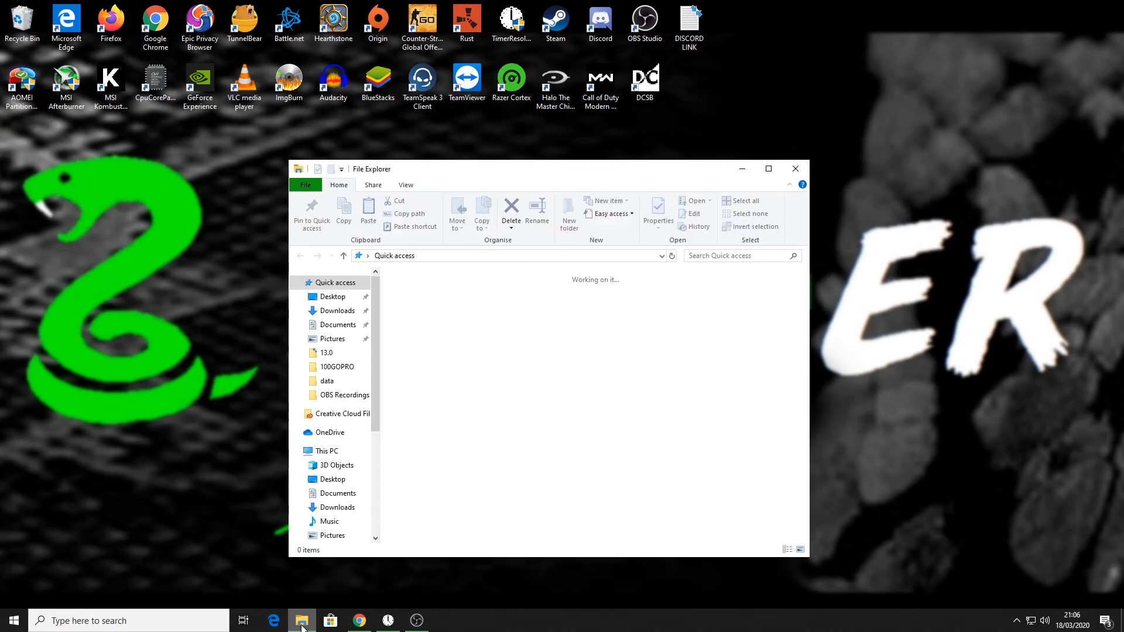
click(324, 451)
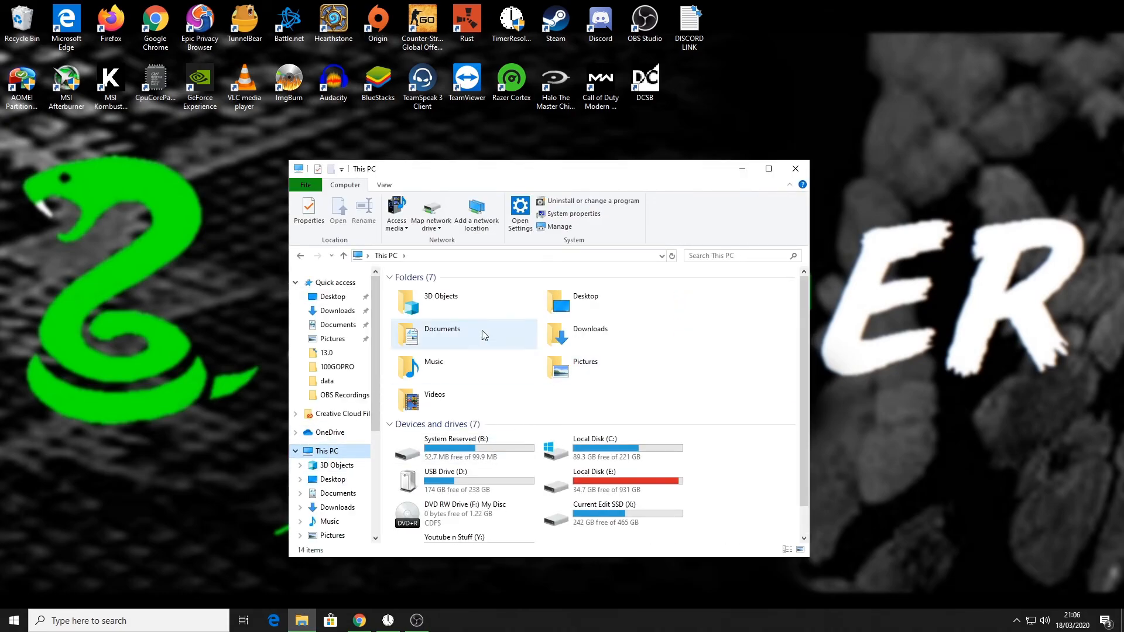
double_click(594, 448)
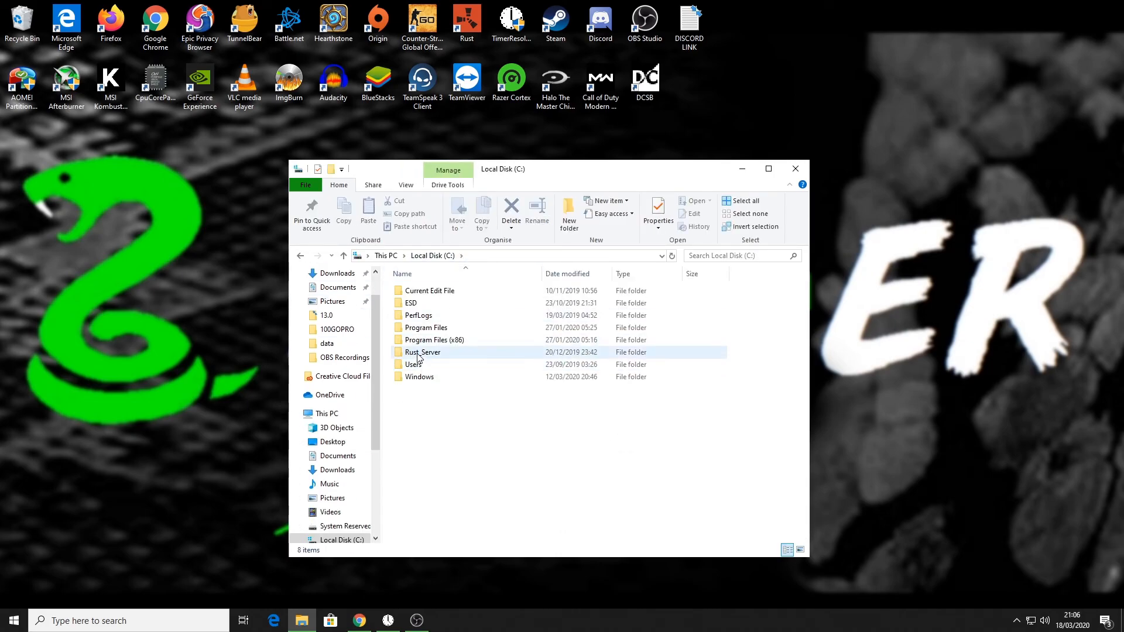
double_click(422, 353)
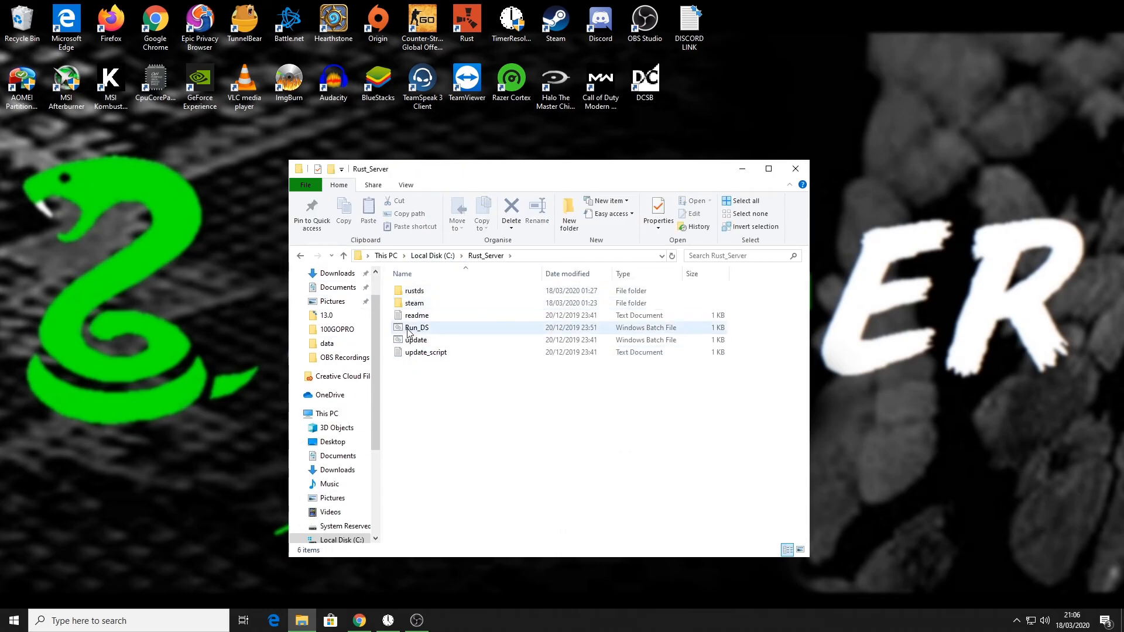
mouse_move(423, 335)
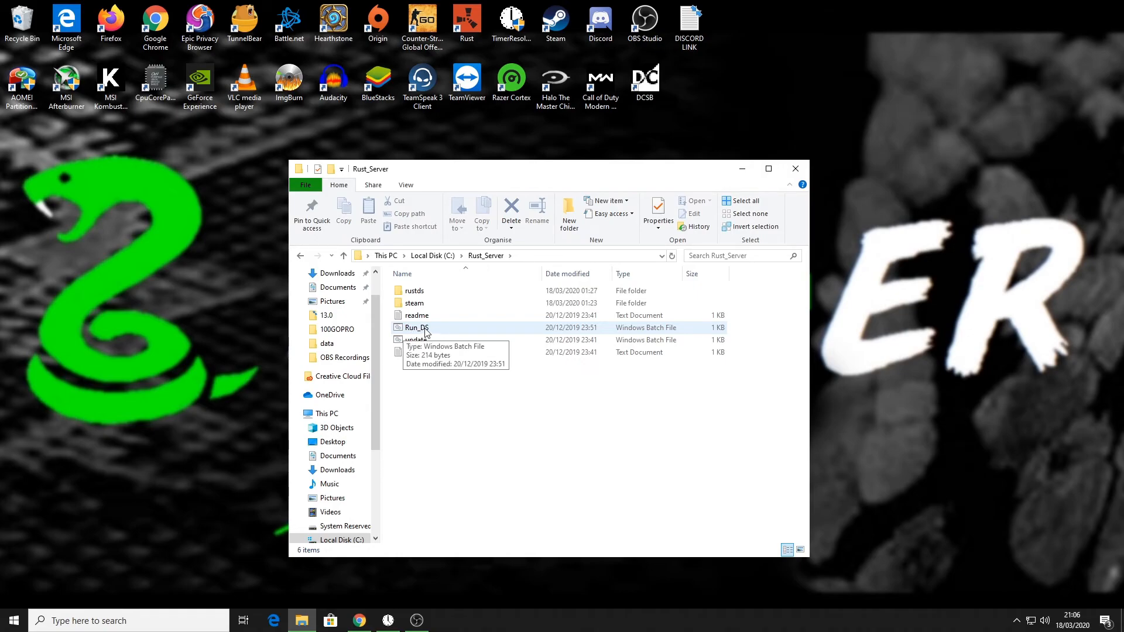
double_click(416, 327)
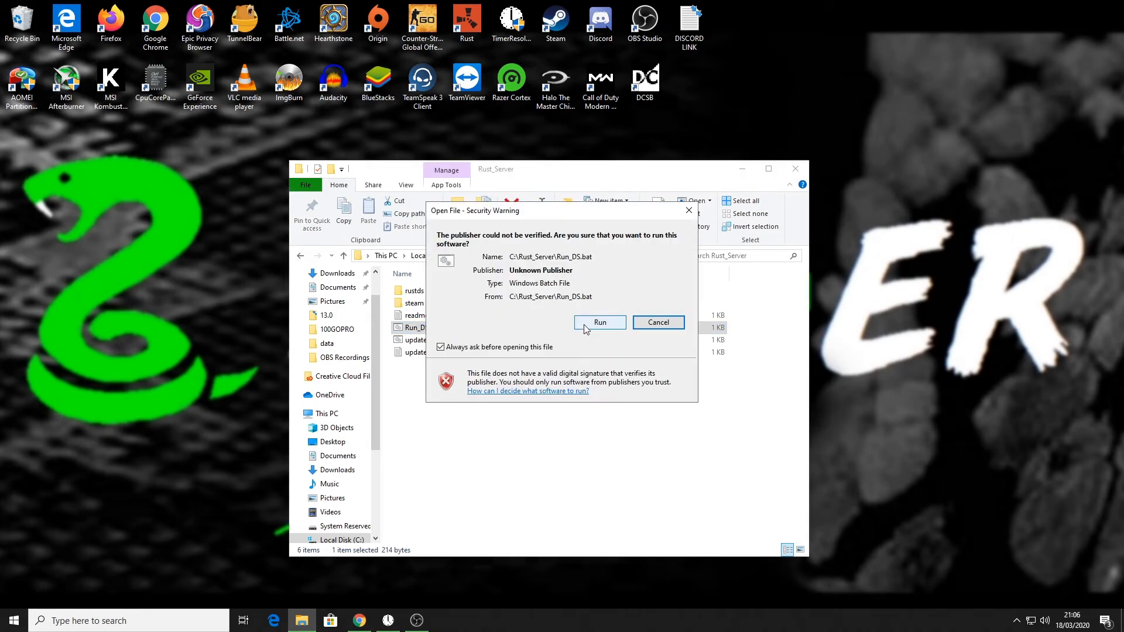
click(600, 322)
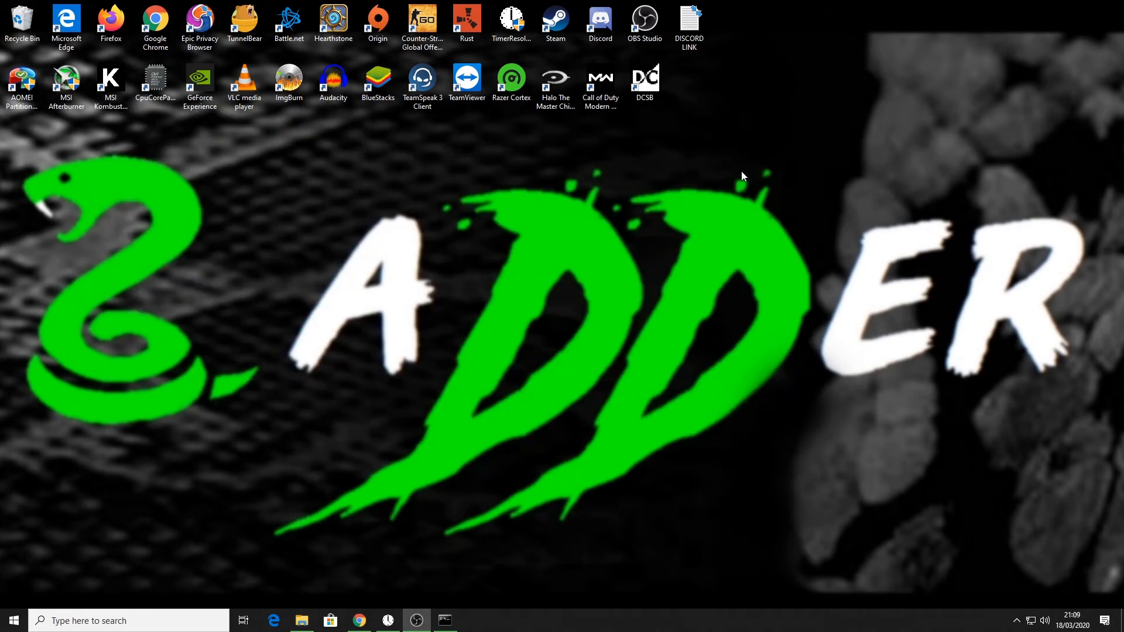
Step: Search the Rust server list for 'adder' and join the modded ADDER server
double_click(467, 18)
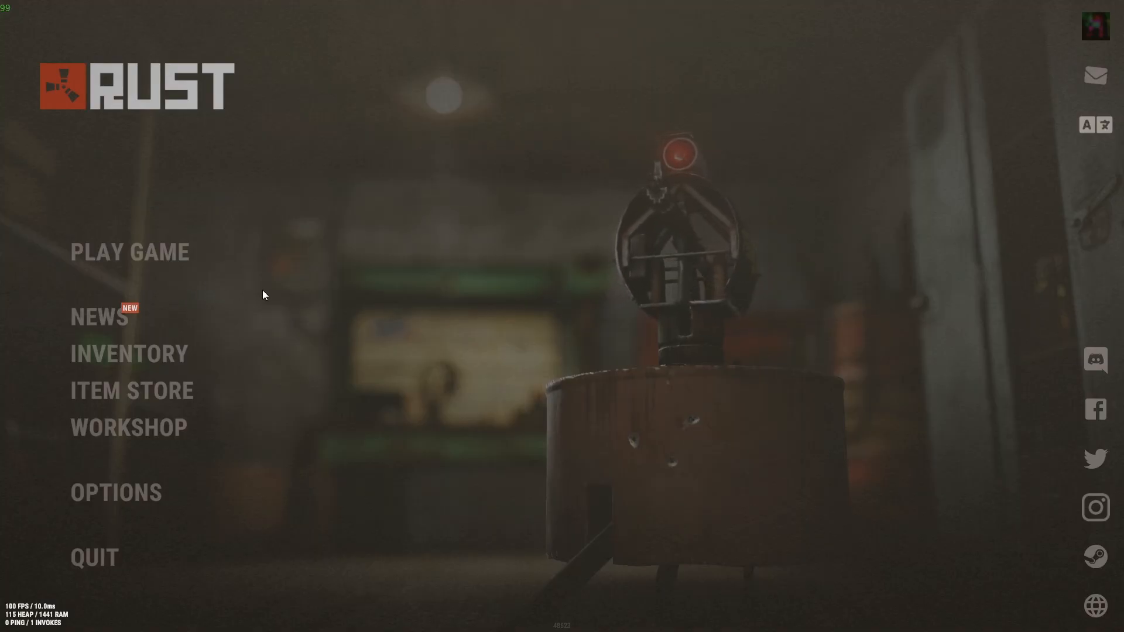
click(130, 252)
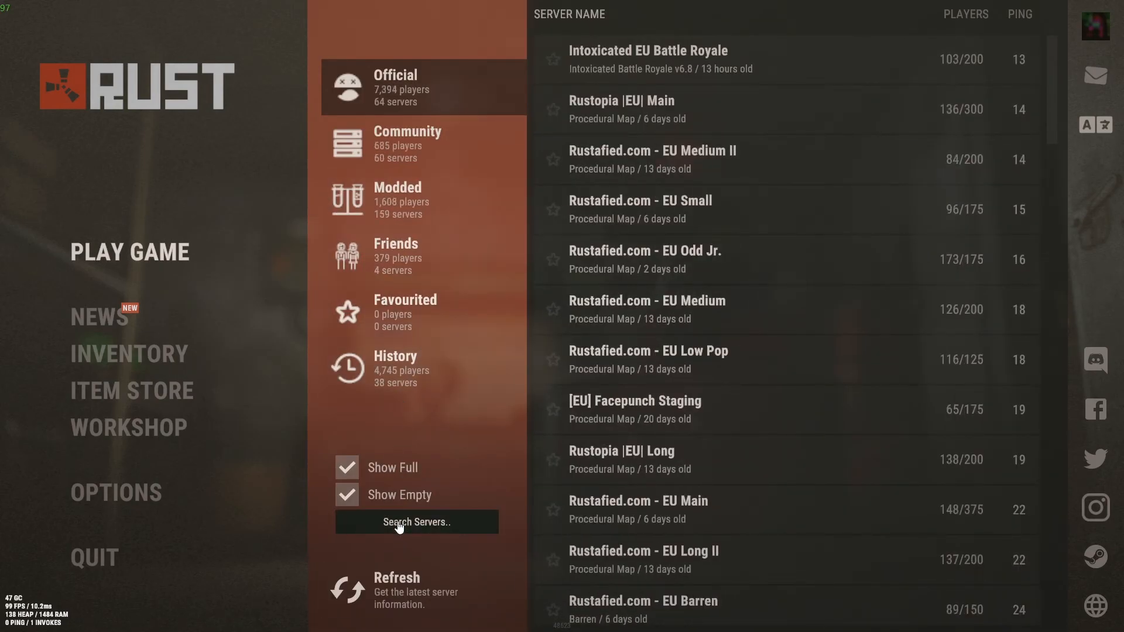
text(adder)
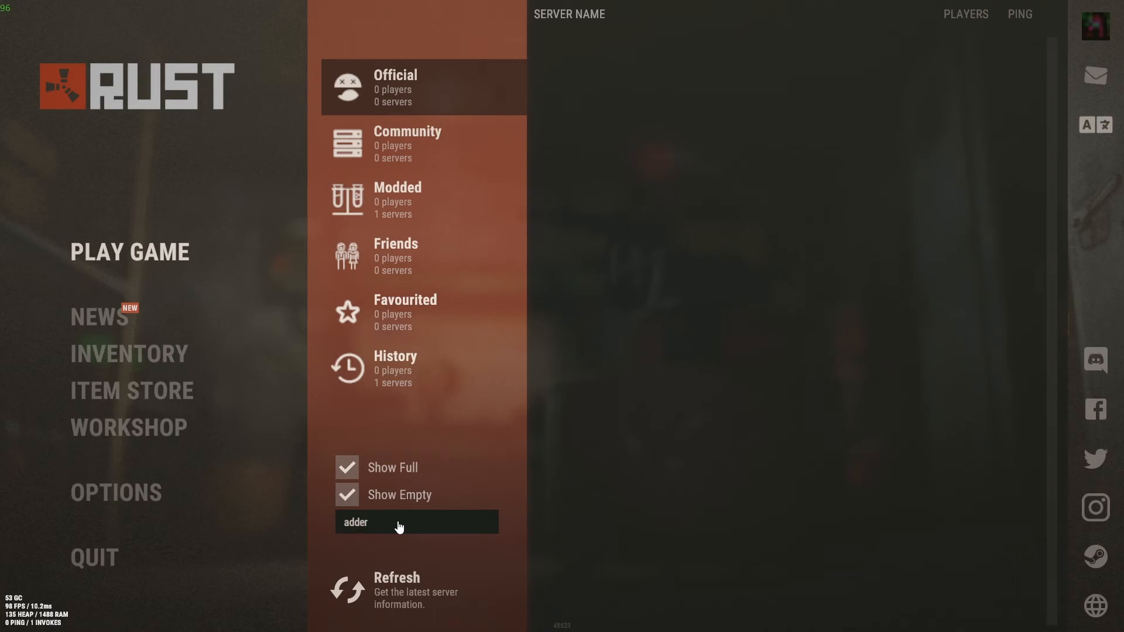
click(406, 369)
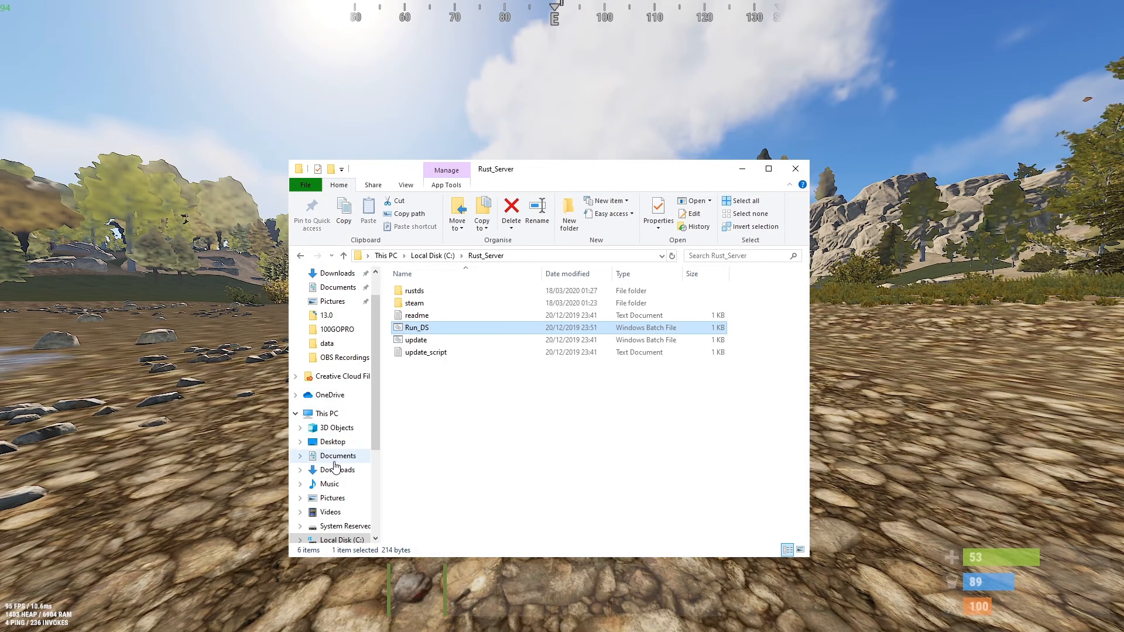
Step: Copy ColouredChat from Downloads into C:\Rust_Server\rustds\oxide\plugins
click(335, 469)
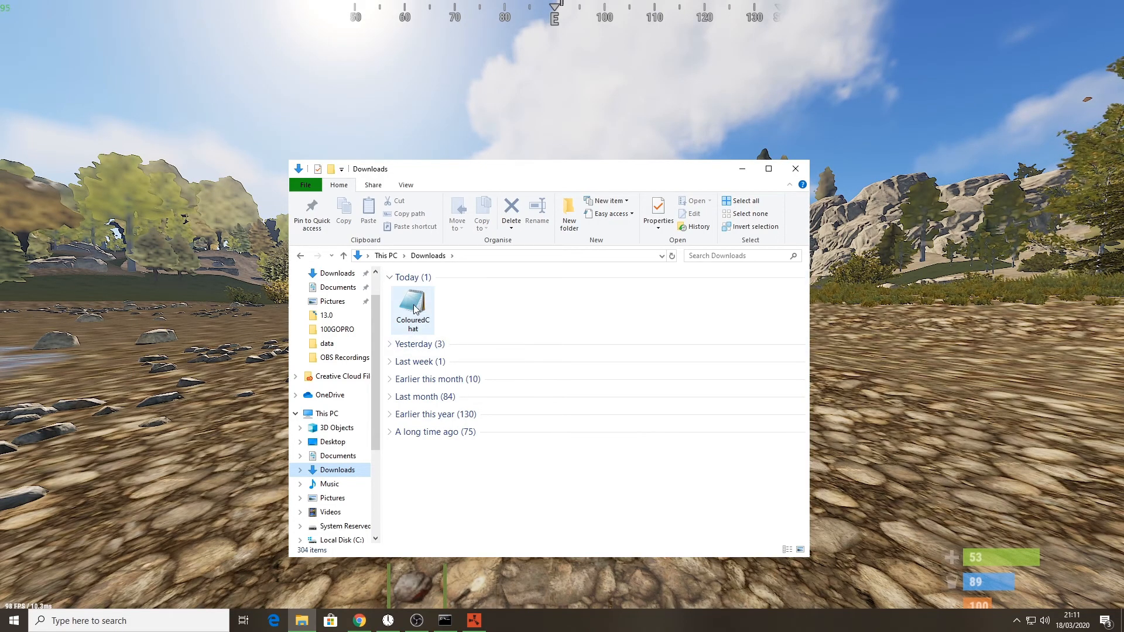
right_click(412, 308)
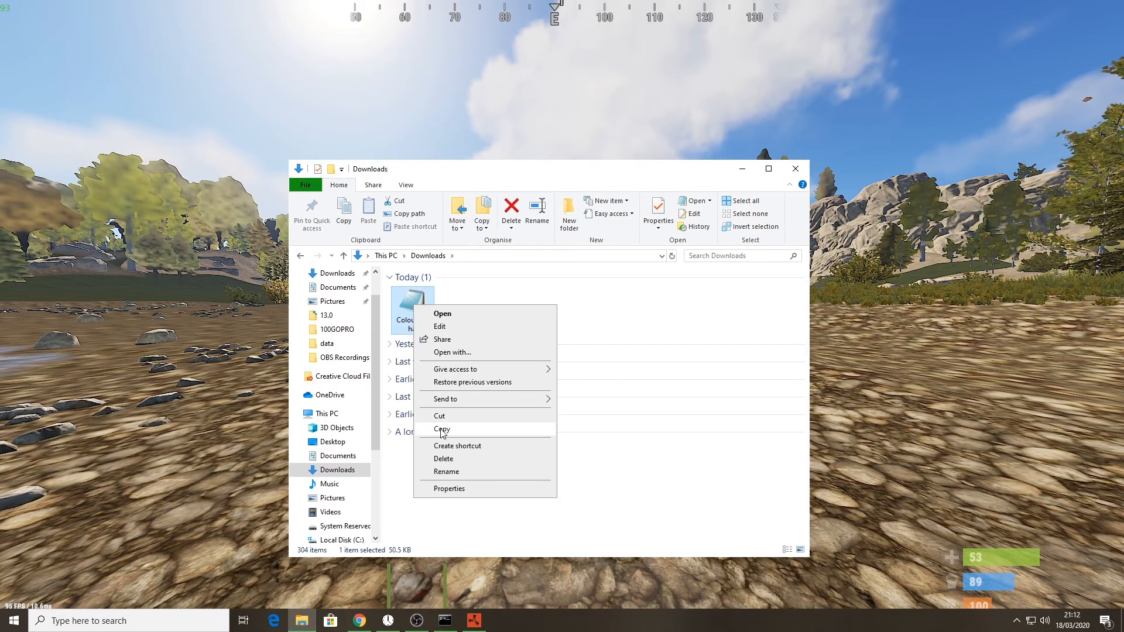
click(441, 429)
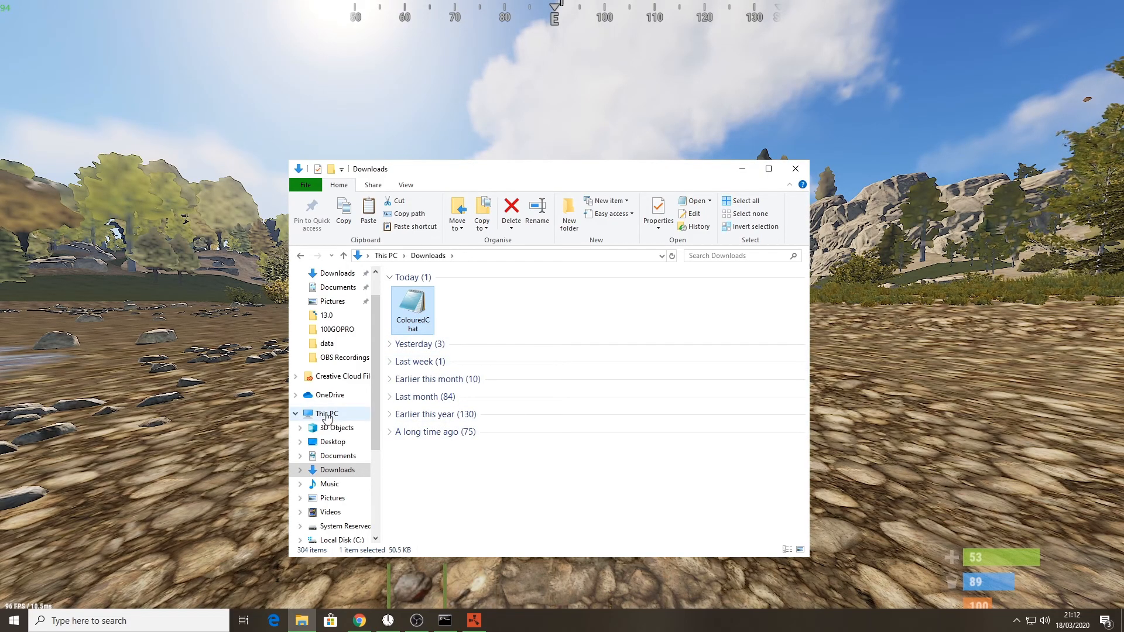
click(325, 414)
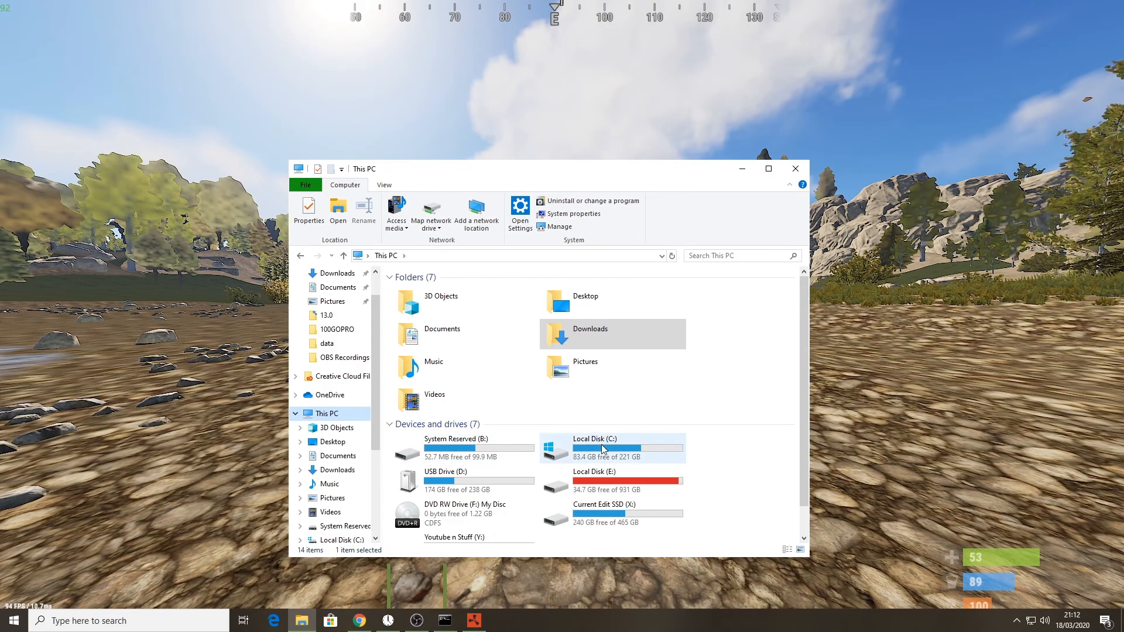
double_click(603, 447)
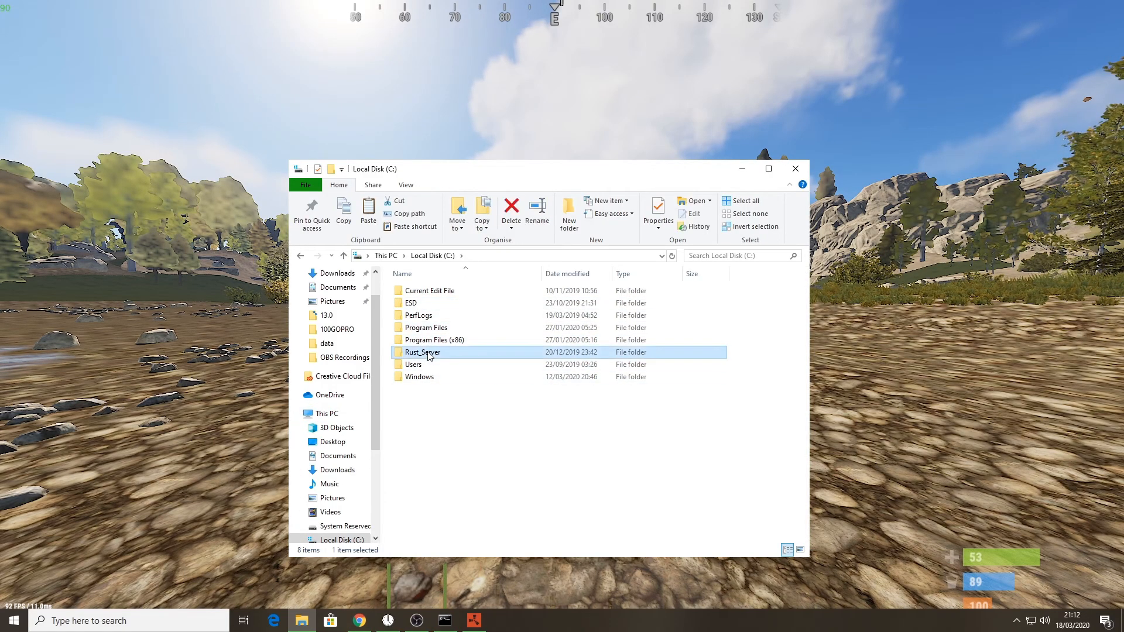
double_click(422, 353)
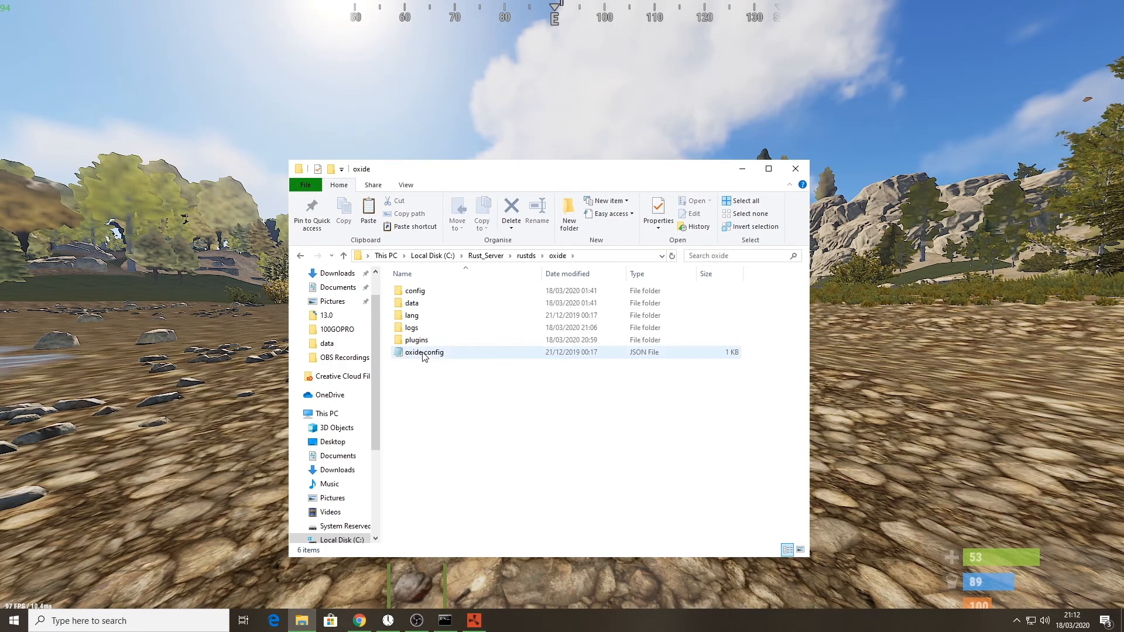
double_click(416, 339)
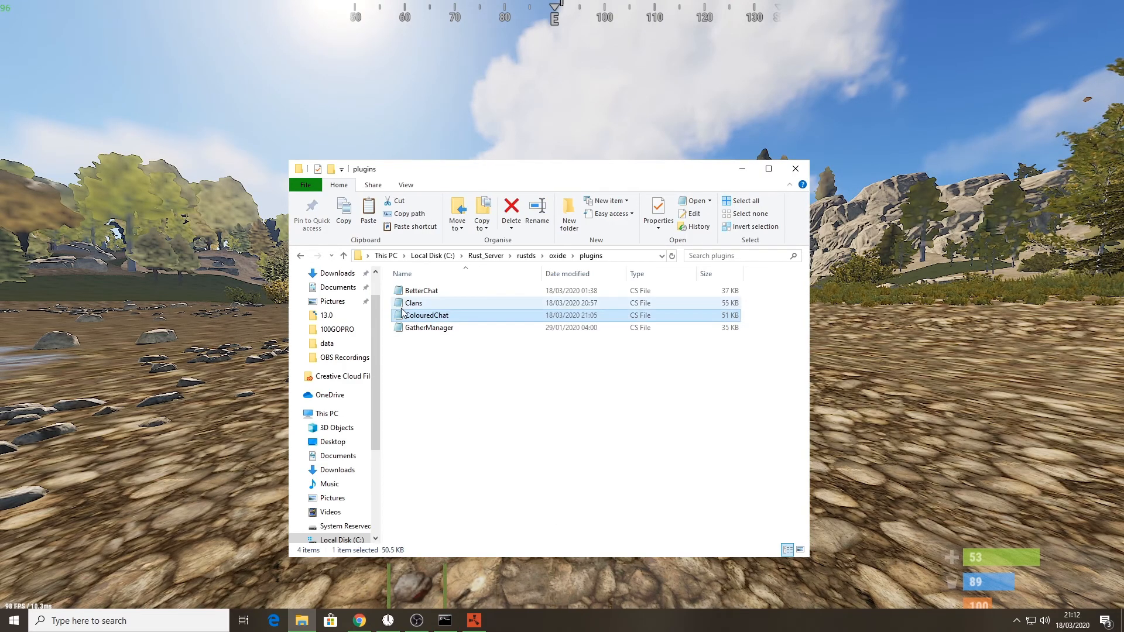
mouse_move(443, 320)
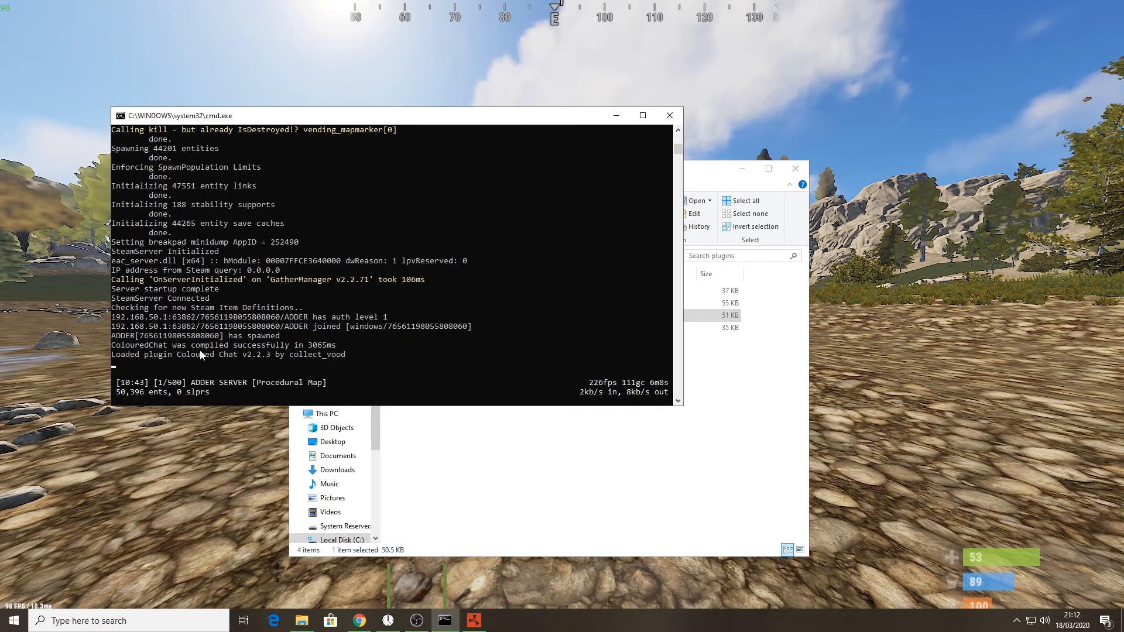
mouse_move(130, 366)
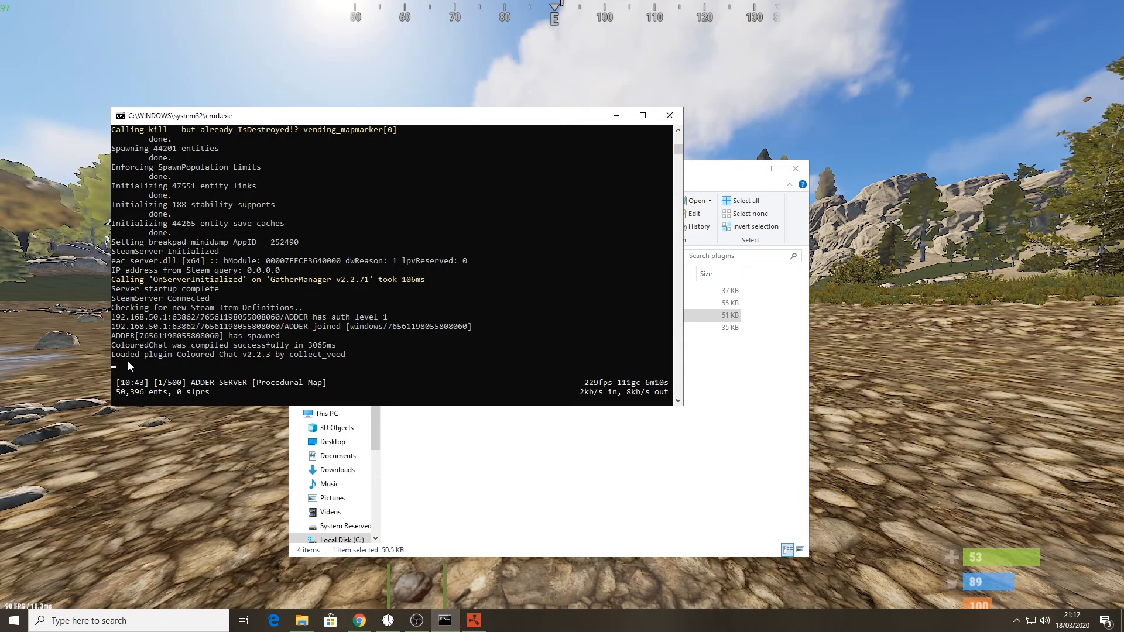
mouse_move(262, 364)
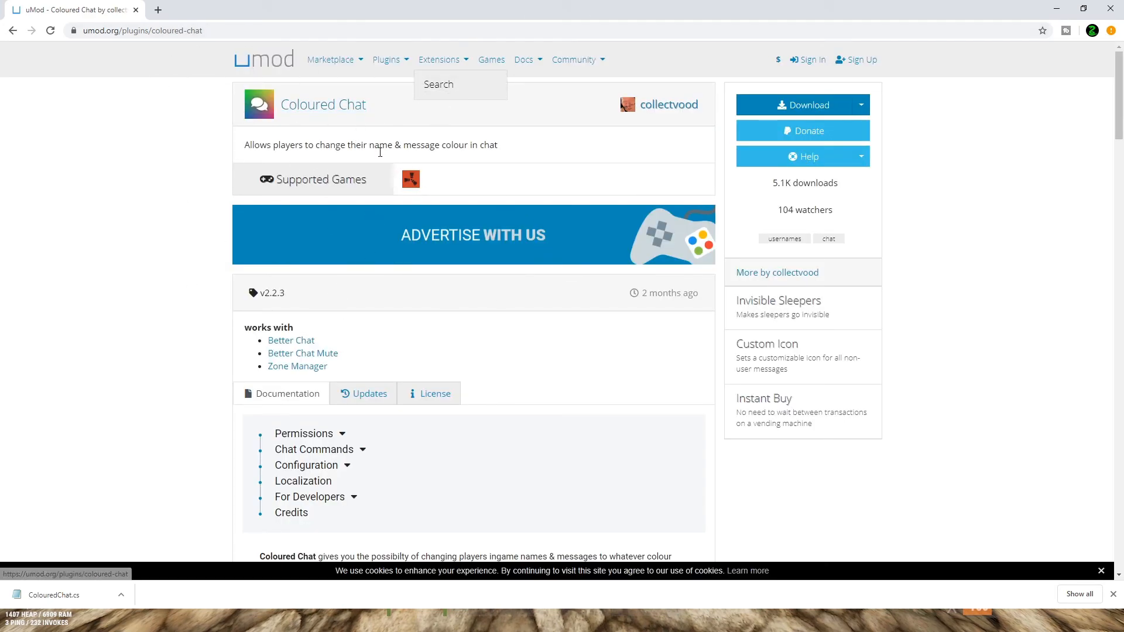
Step: Scroll the Coloured Chat page down to its permission grant commands
scroll(down, 3)
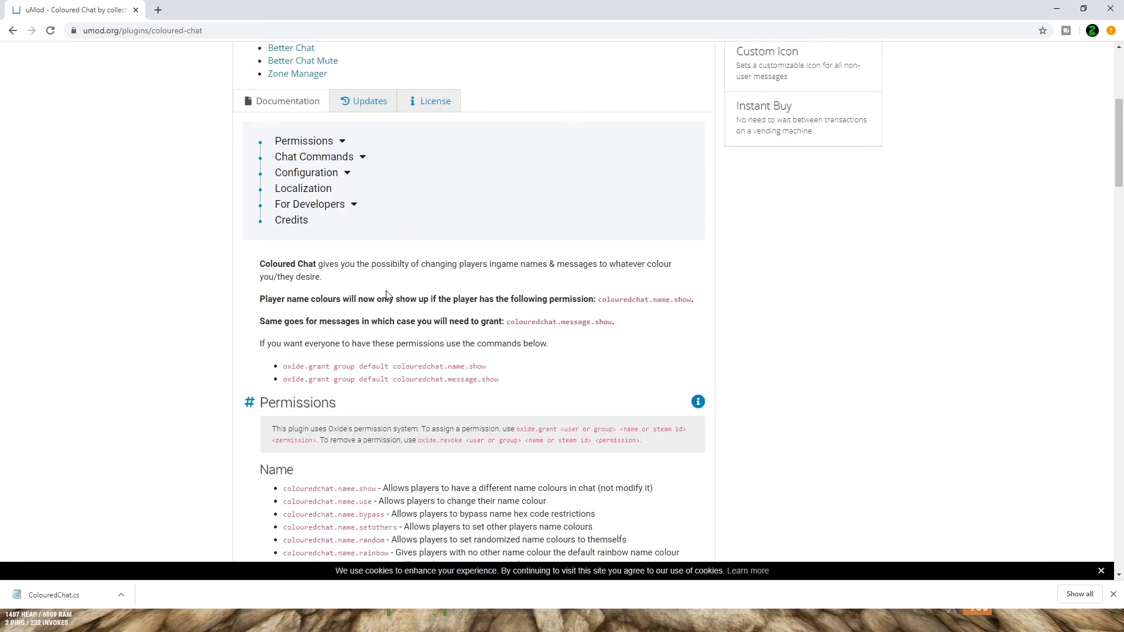
mouse_move(493, 390)
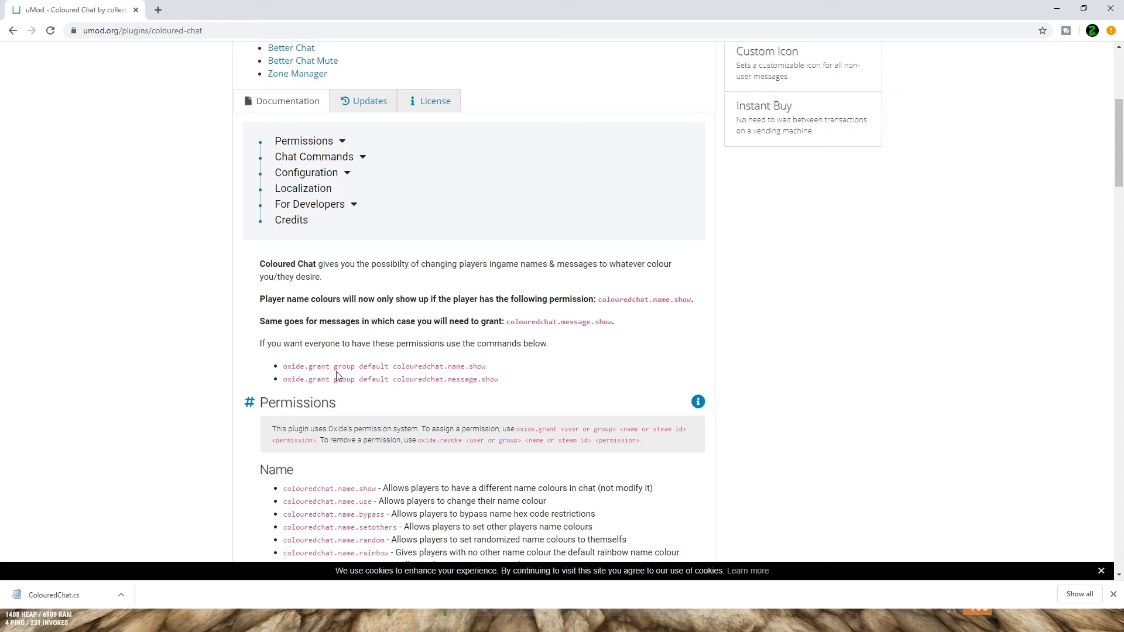
mouse_move(420, 382)
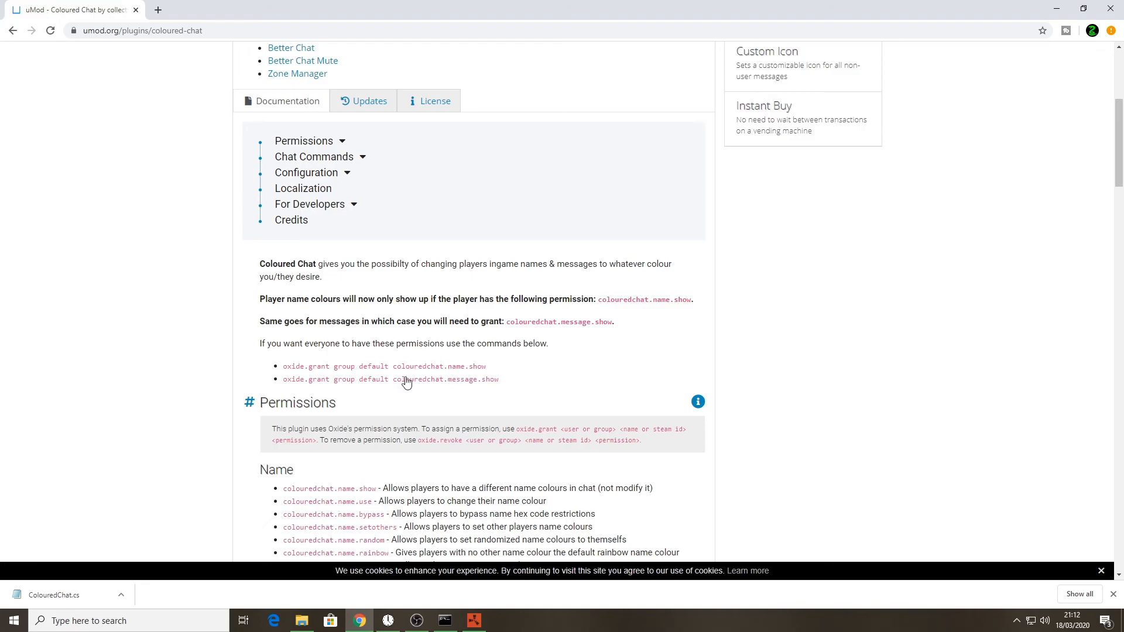
mouse_move(467, 386)
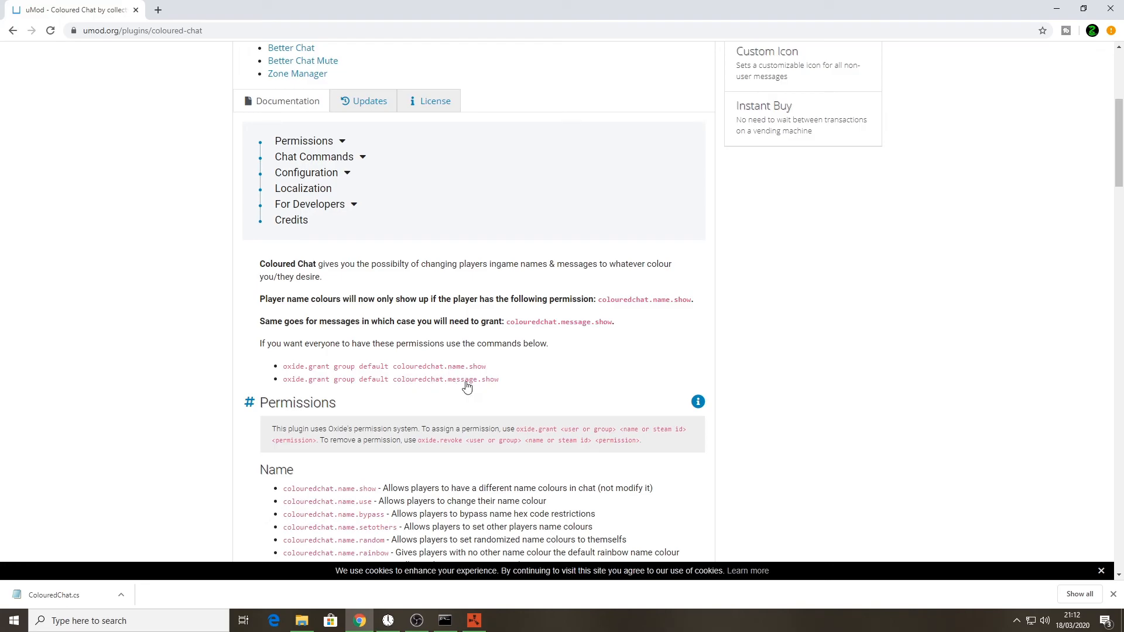
mouse_move(452, 368)
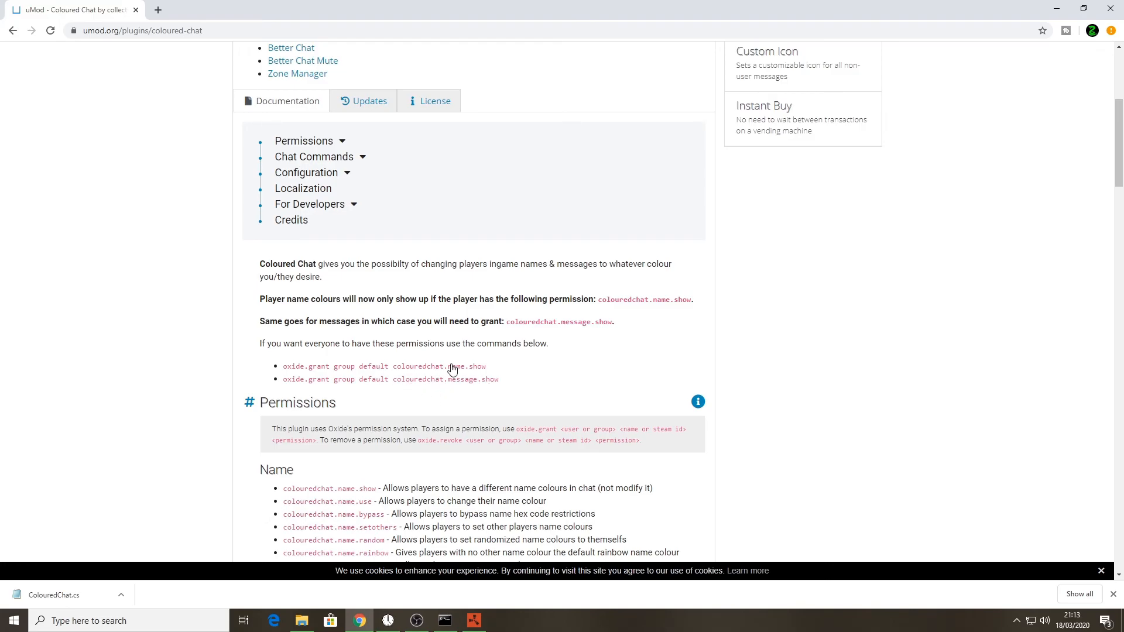
mouse_move(318, 379)
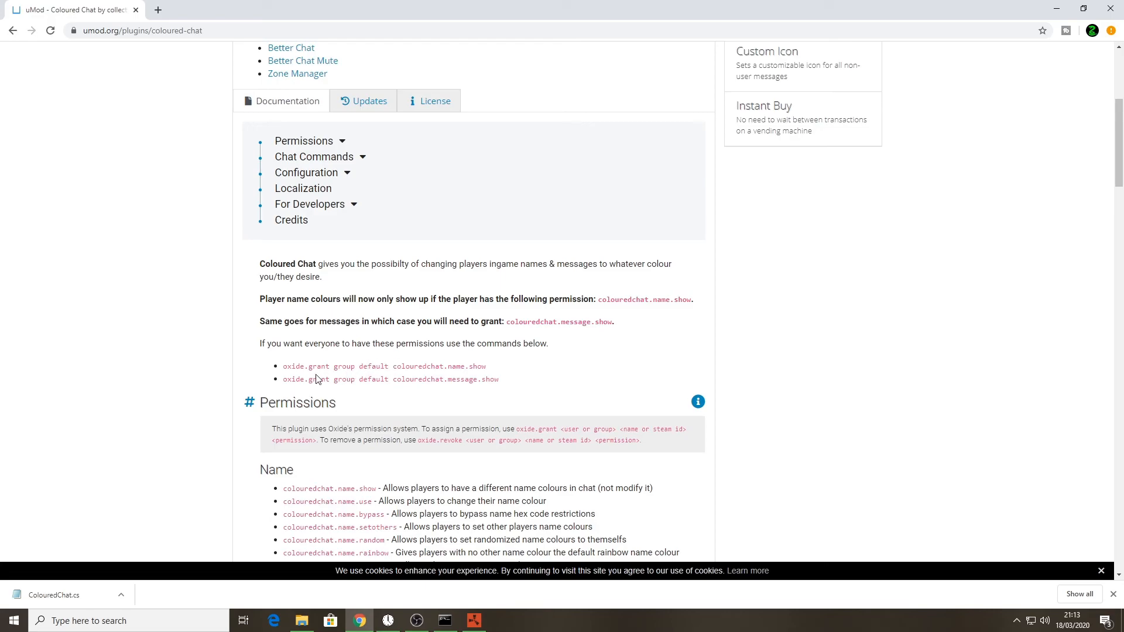
mouse_move(297, 372)
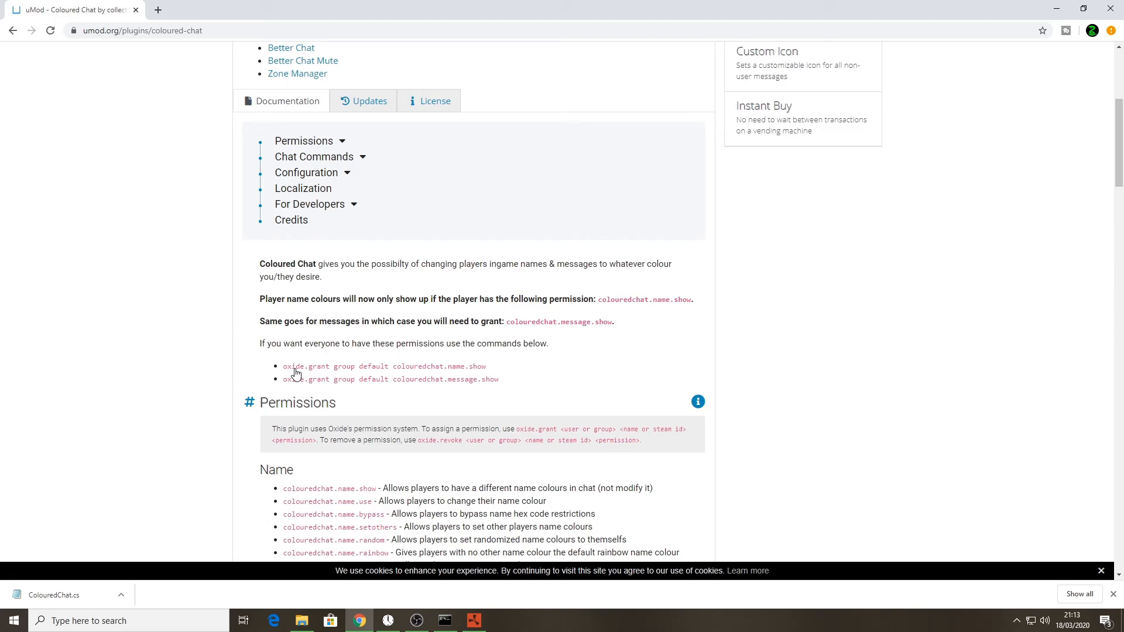
mouse_move(492, 369)
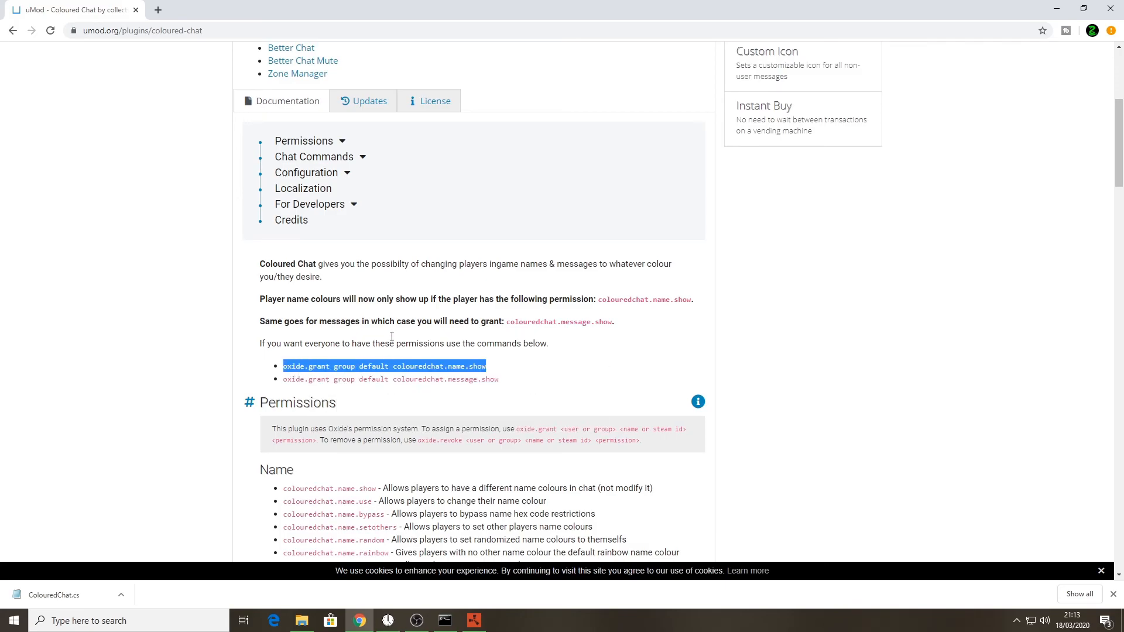
mouse_move(473, 621)
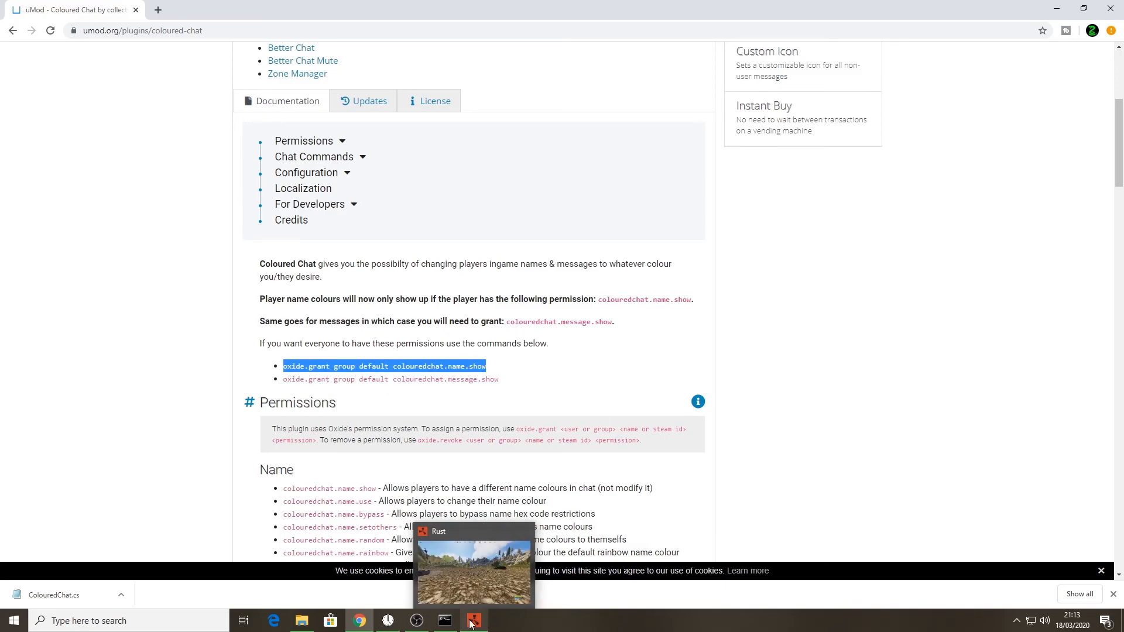
Step: In the F1 console, run 'oxide.grant group default colouredchat.name.show' after re-editing the group name
click(472, 621)
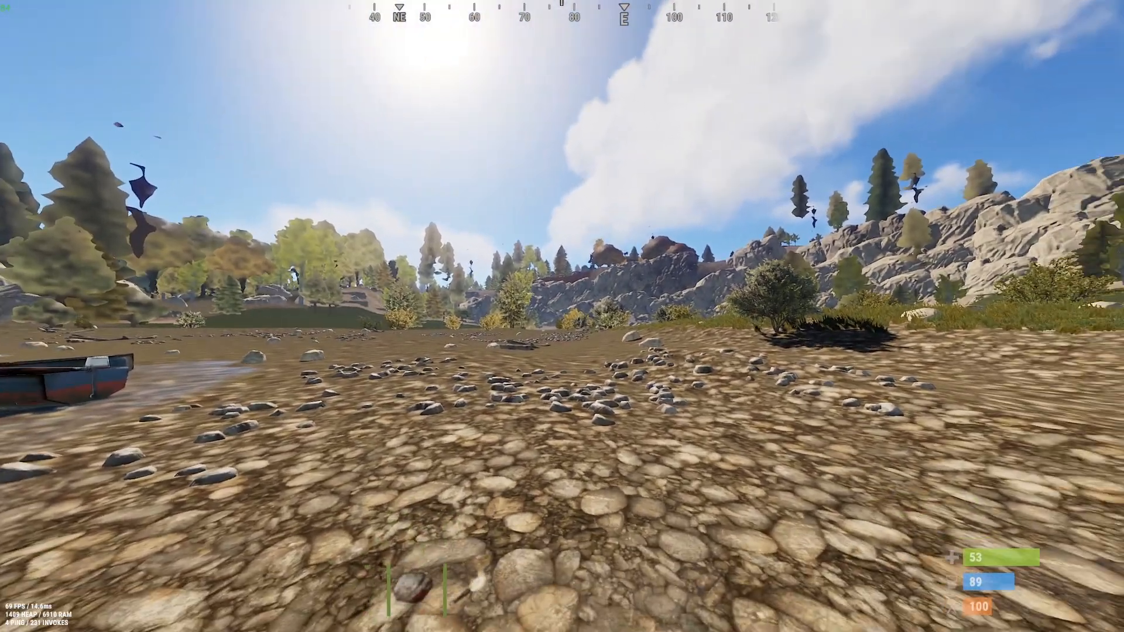
key(F1)
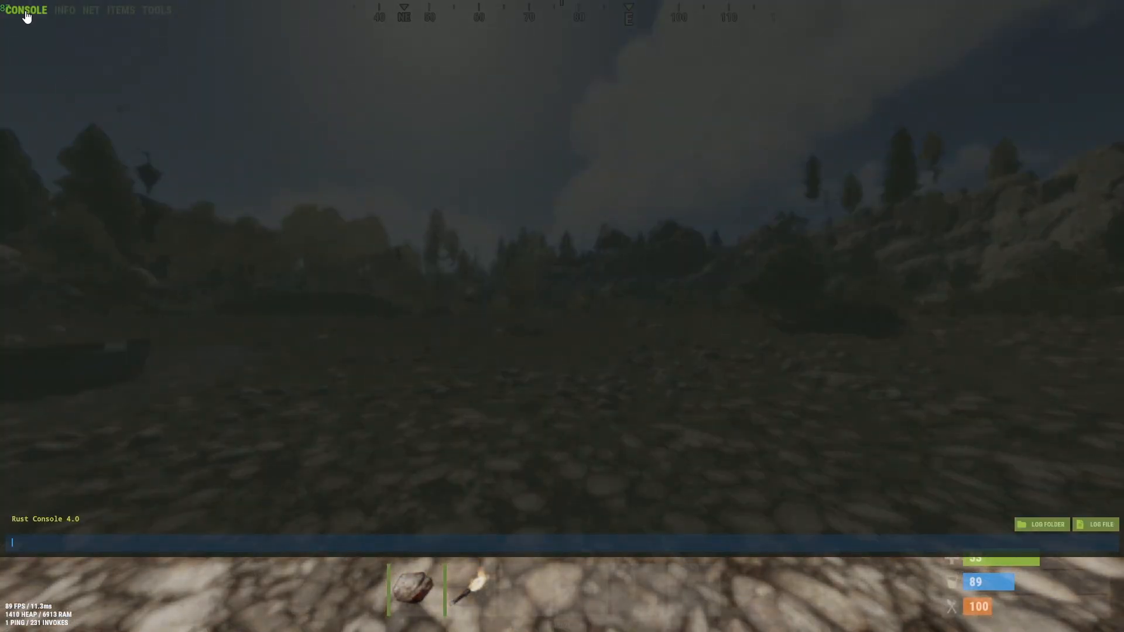
mouse_move(51, 553)
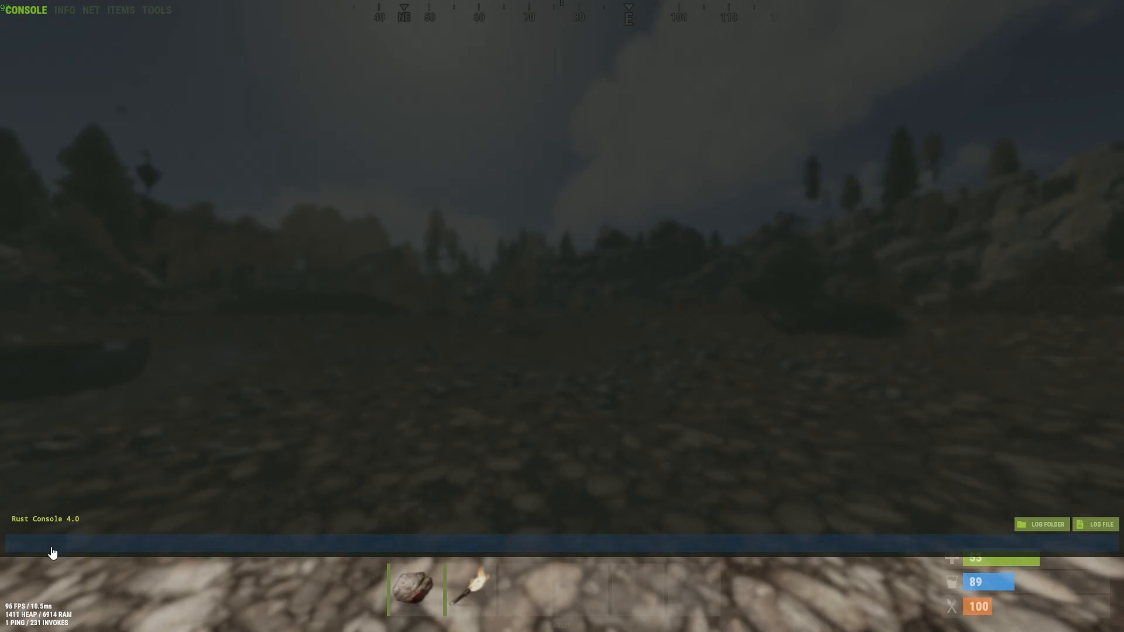
text(oxide.grant group default colouredchat.name.show)
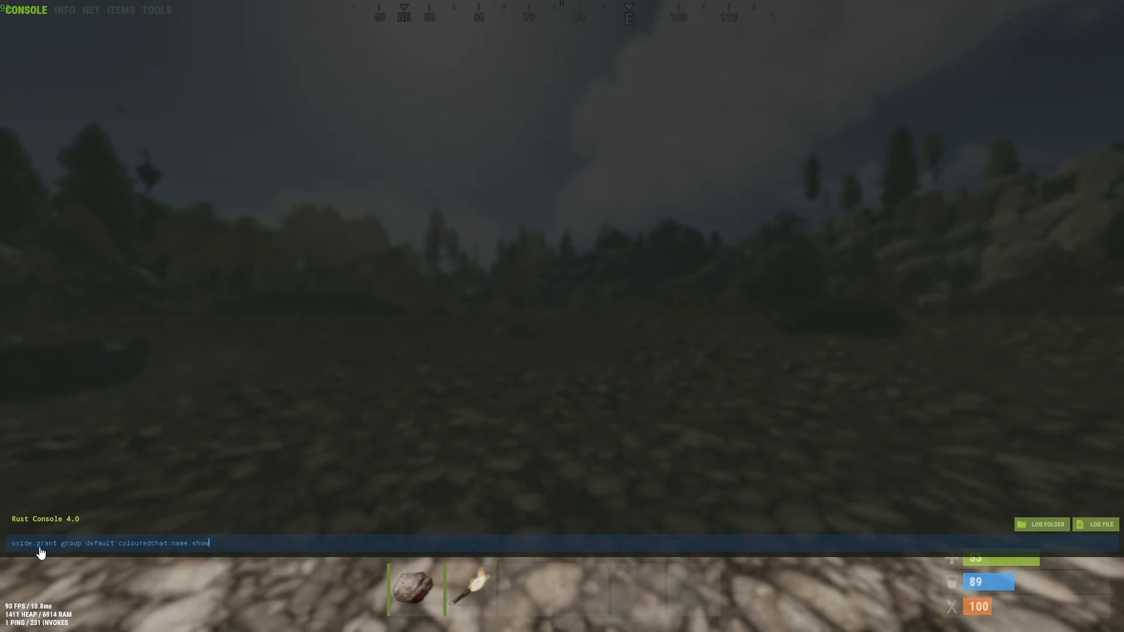
mouse_move(206, 553)
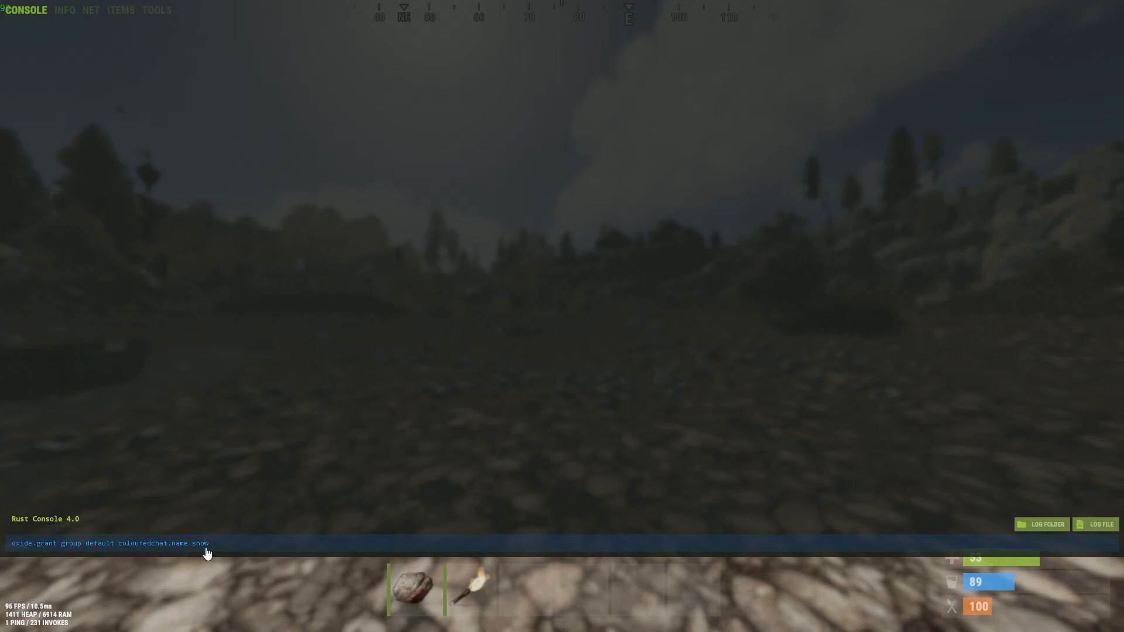
mouse_move(233, 553)
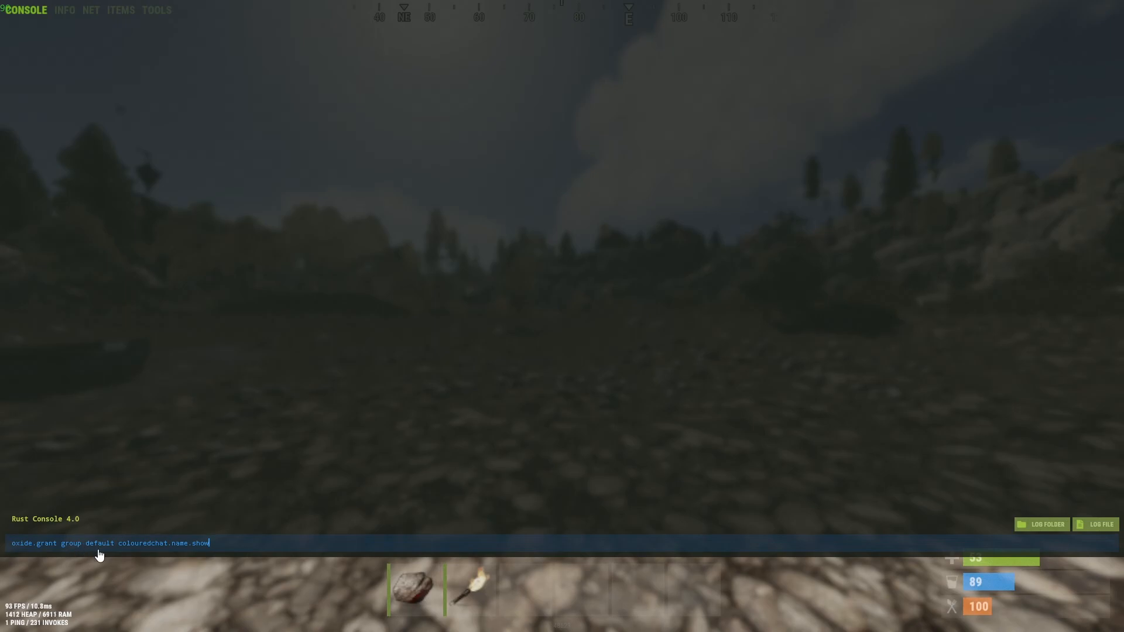
mouse_move(115, 551)
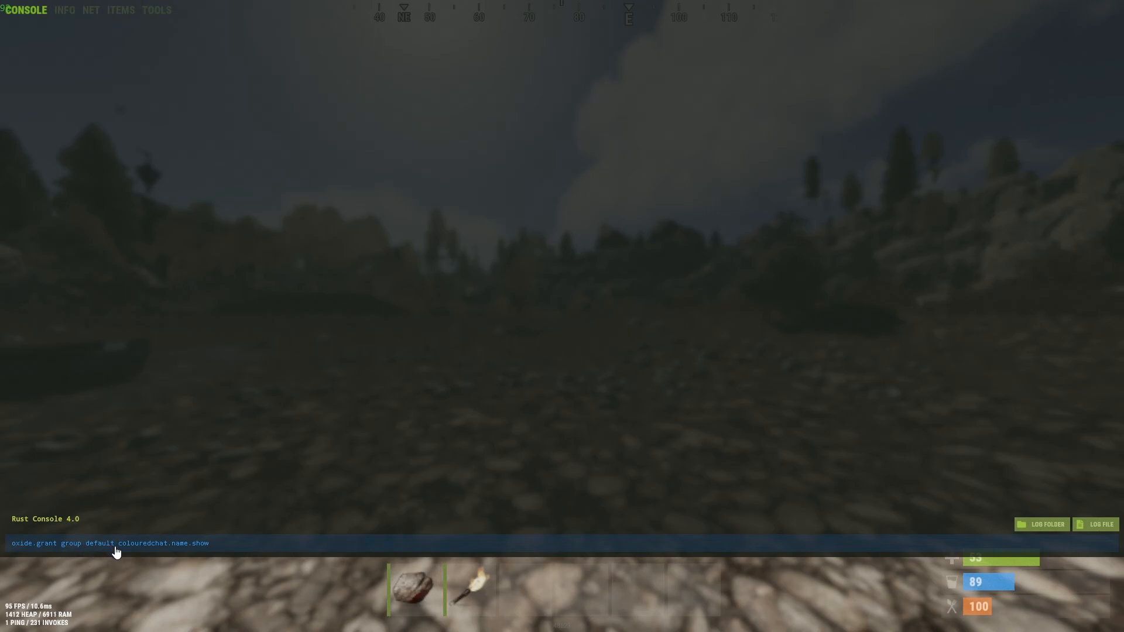
double_click(99, 543)
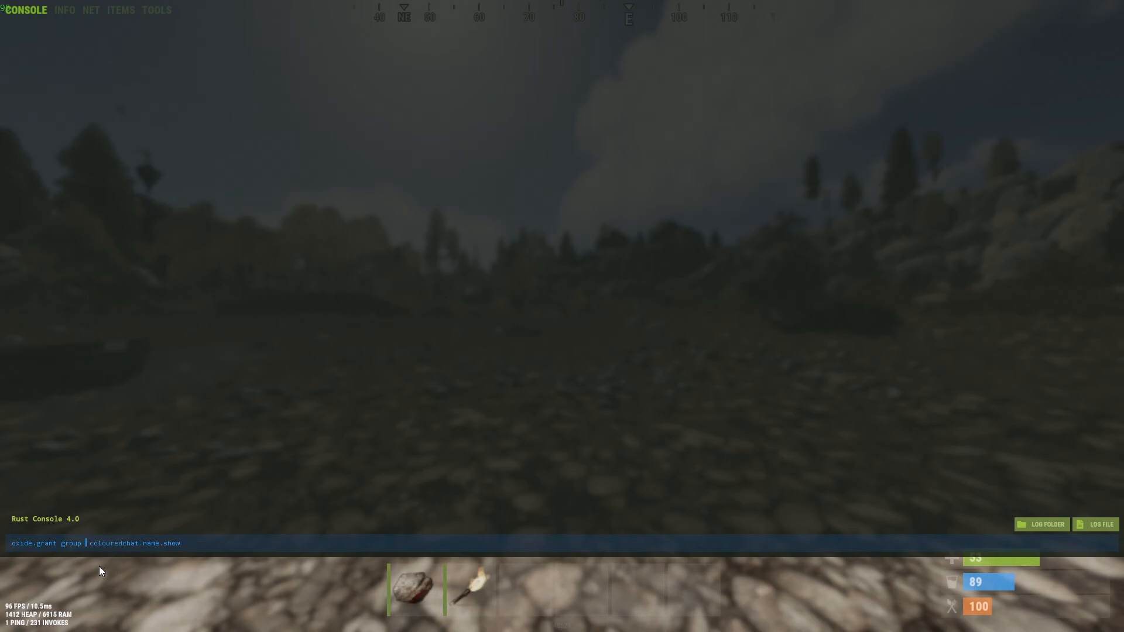
text(admin)
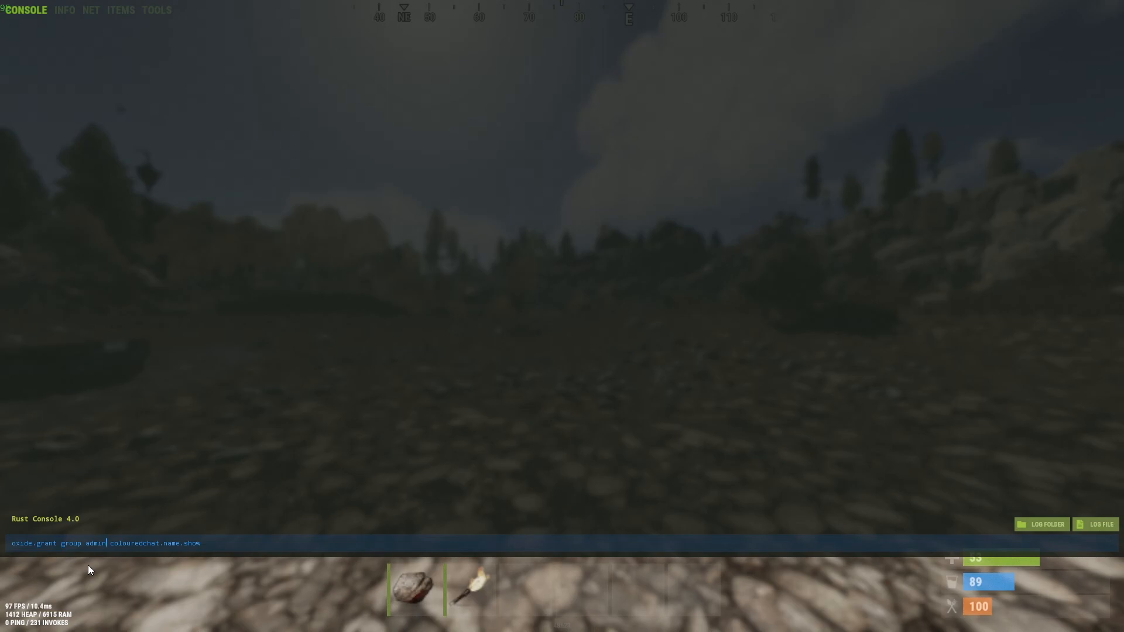
mouse_move(165, 555)
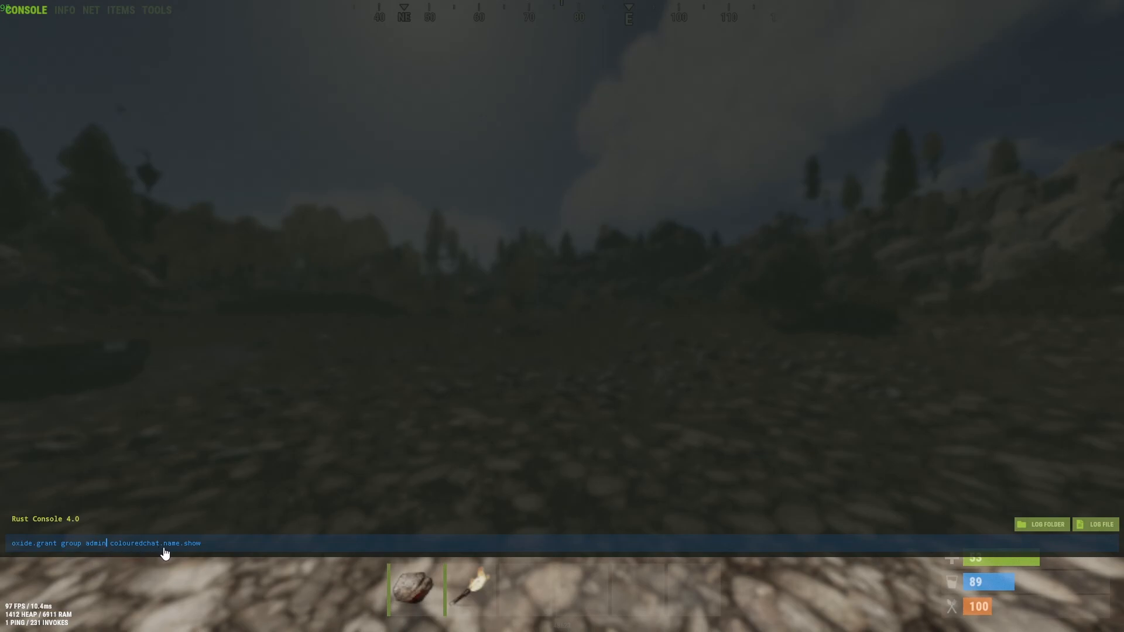
mouse_move(93, 555)
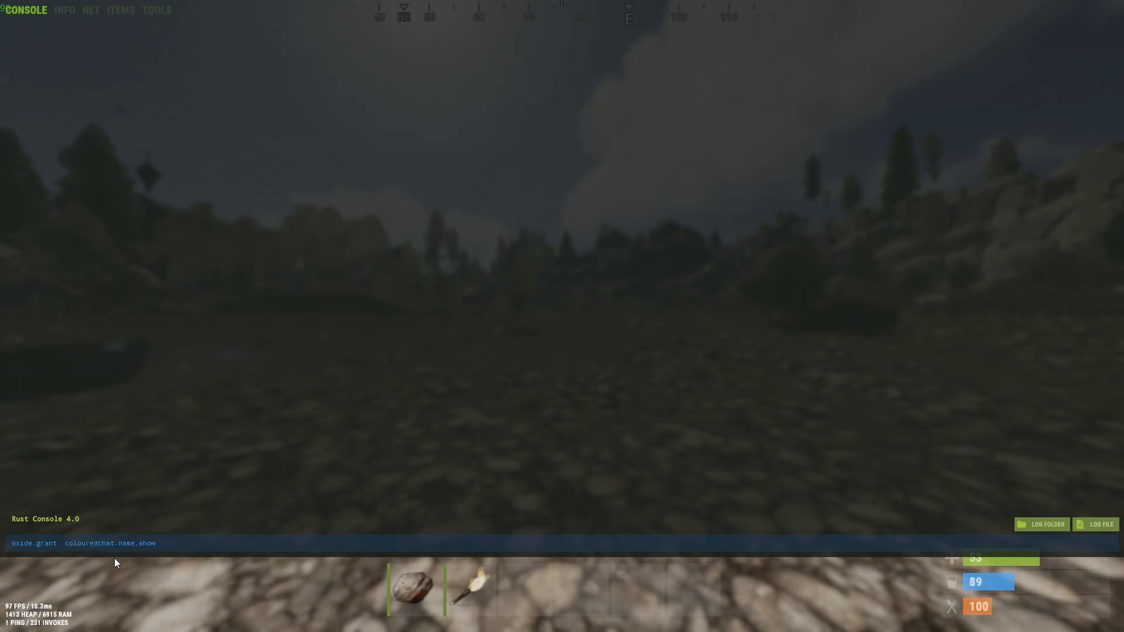
text(user)
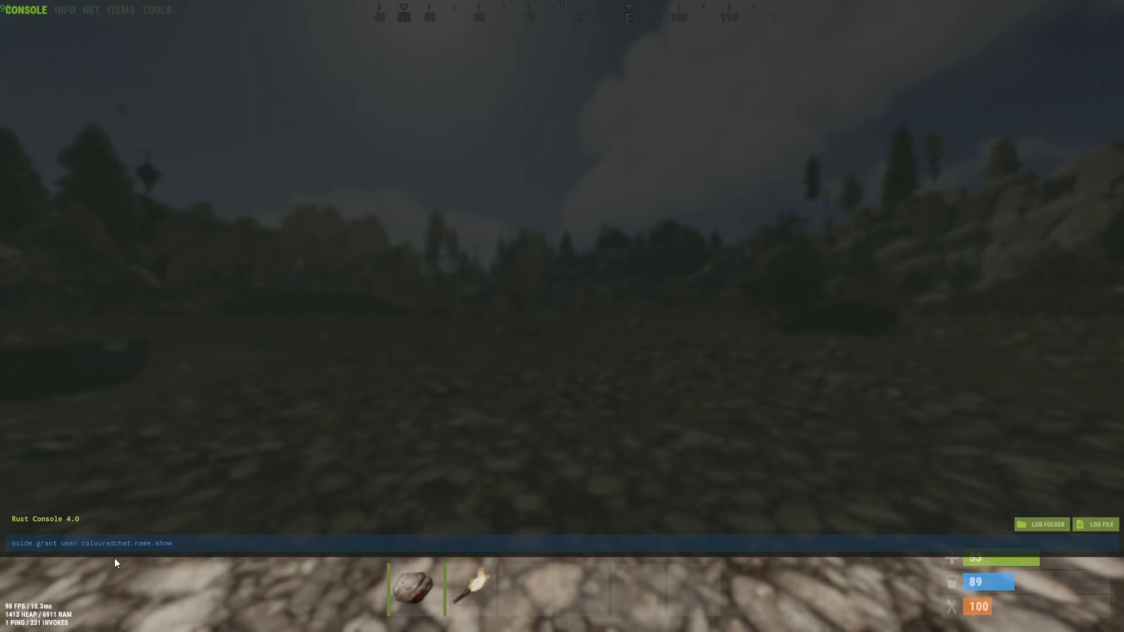
text(add)
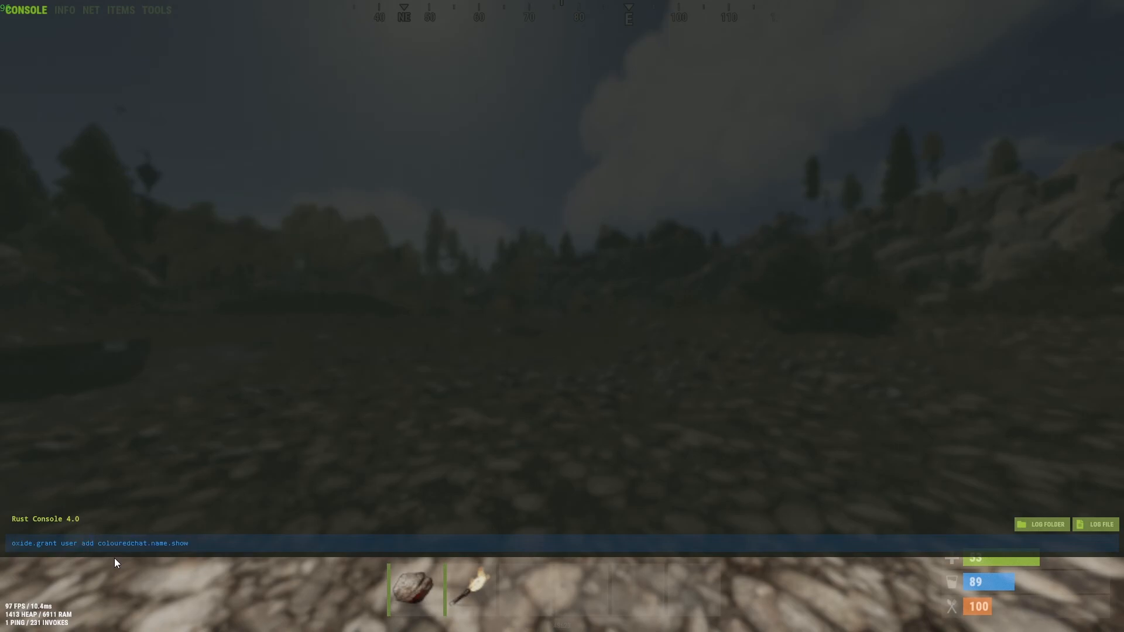
text(er)
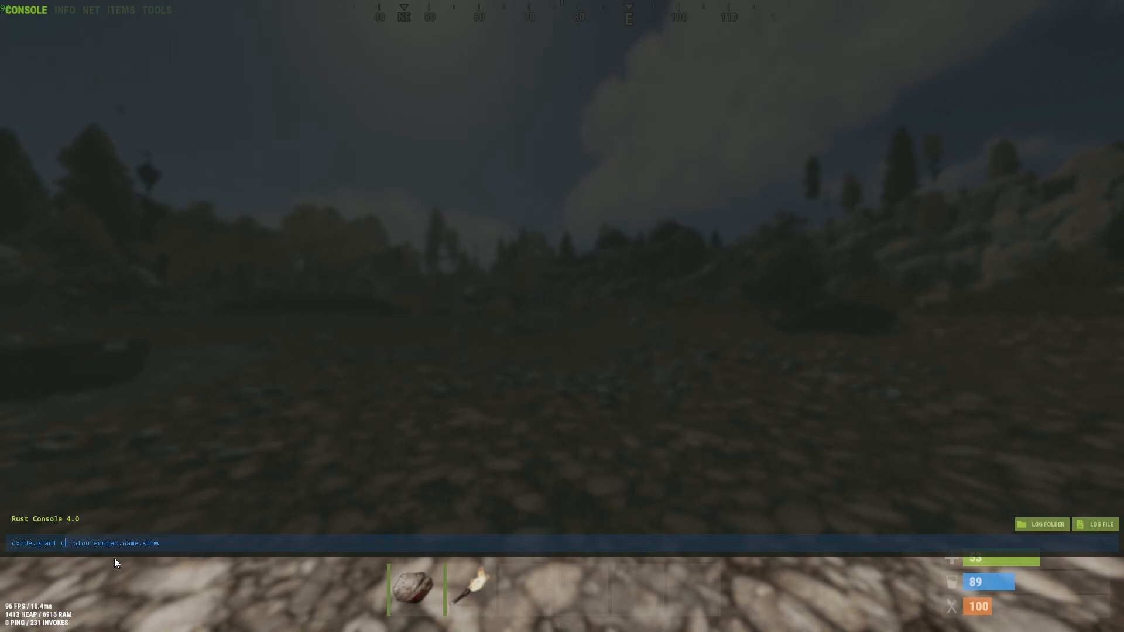
text(roup)
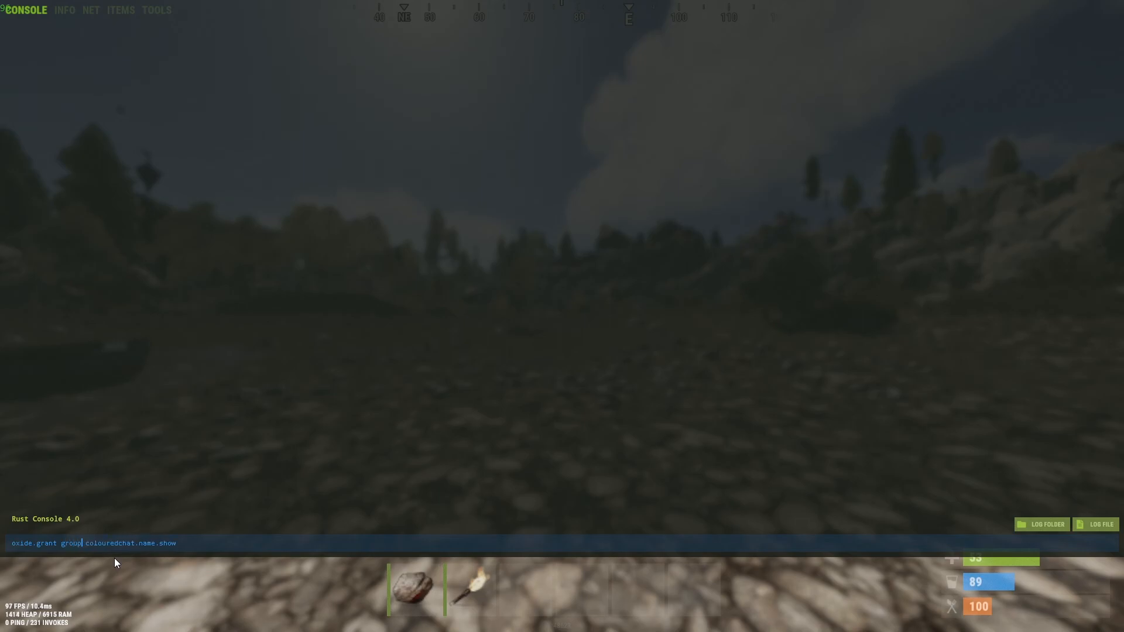
text(default)
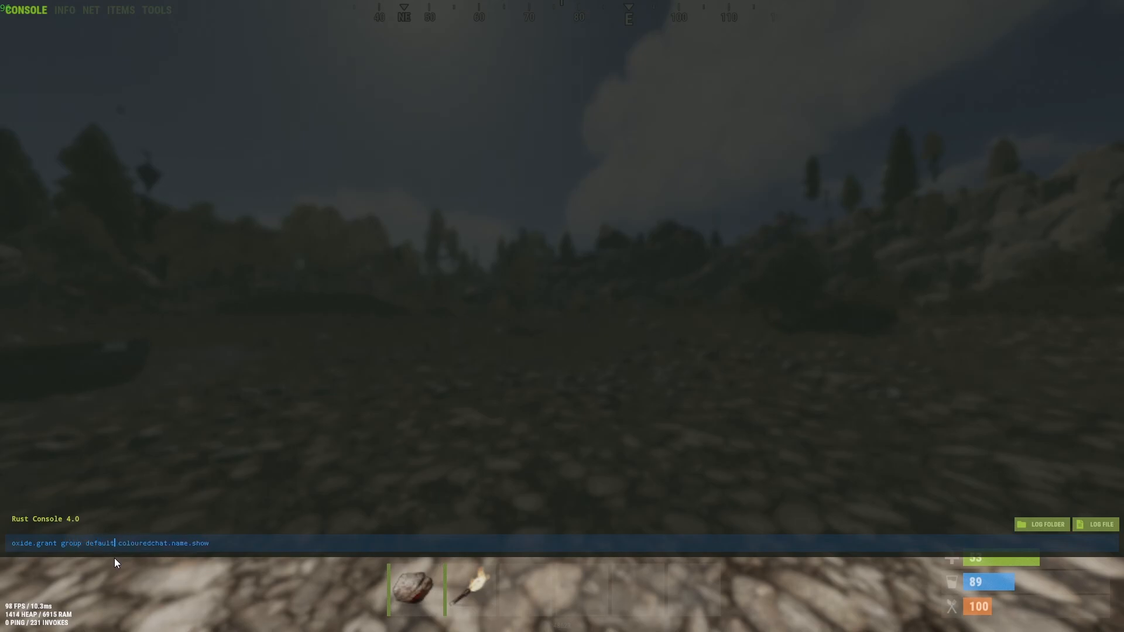
key(Enter)
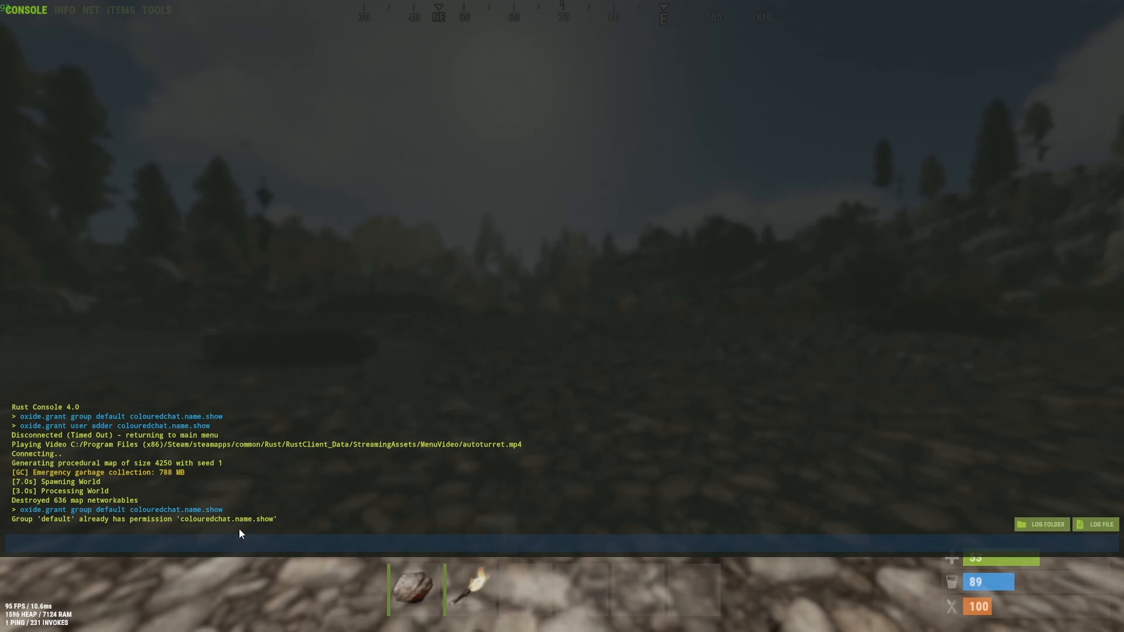
Step: Copy the colouredchat.message.show grant command from the uMod documentation
key(alt+tab)
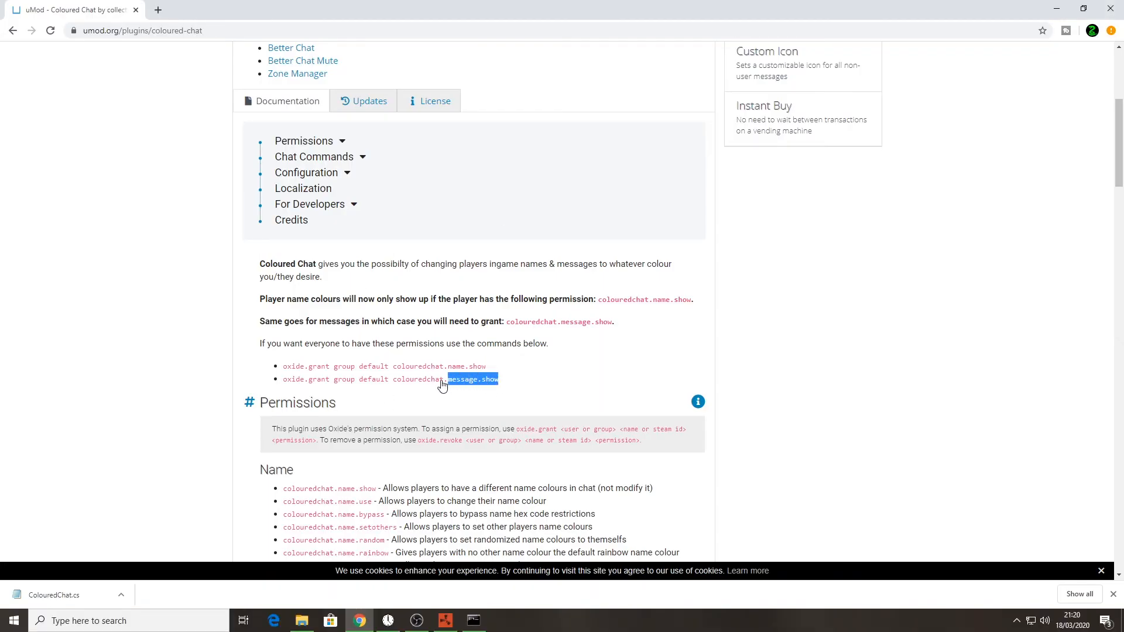
right_click(442, 380)
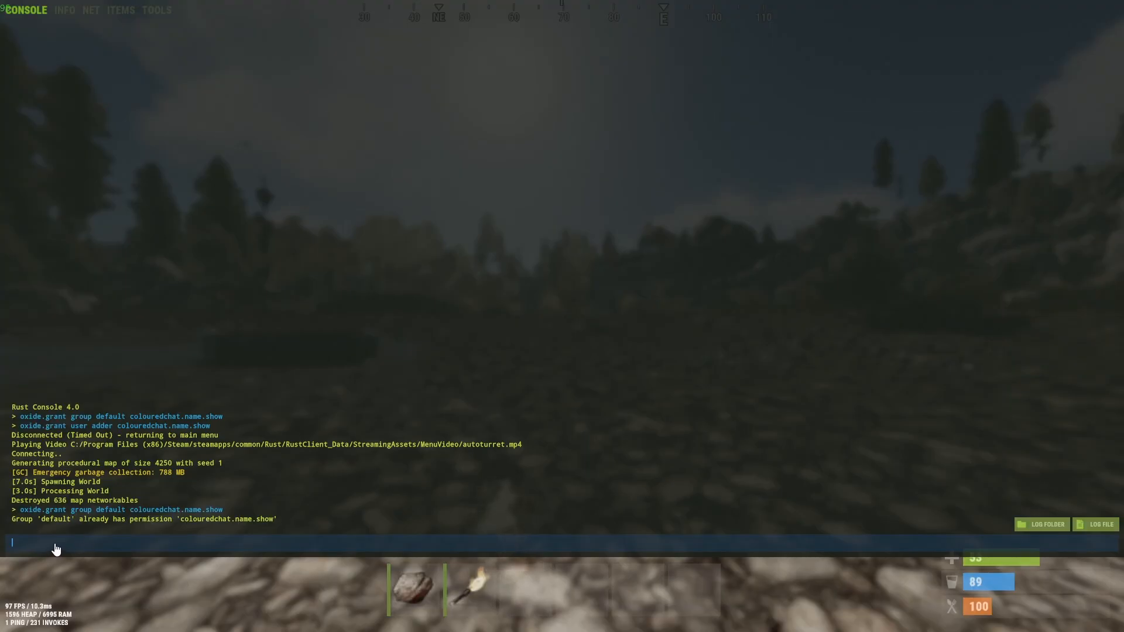
Step: Run 'oxide.grant group default colouredchat.message.show', then leave the console for chat
text(oxide.grant group default colouredchat.message.show)
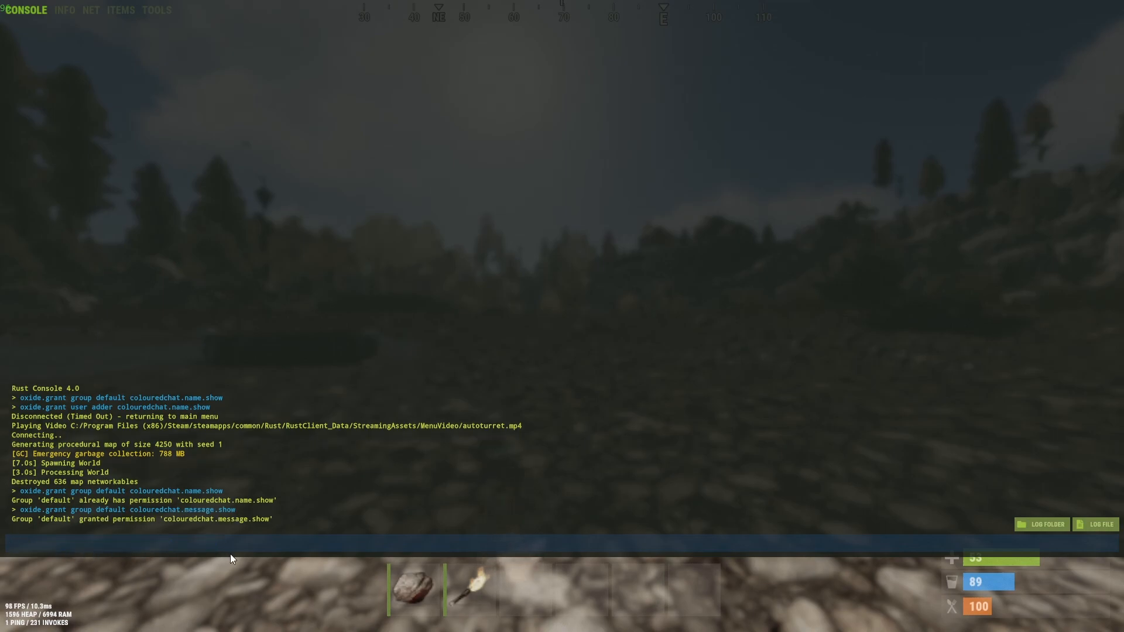
click(252, 551)
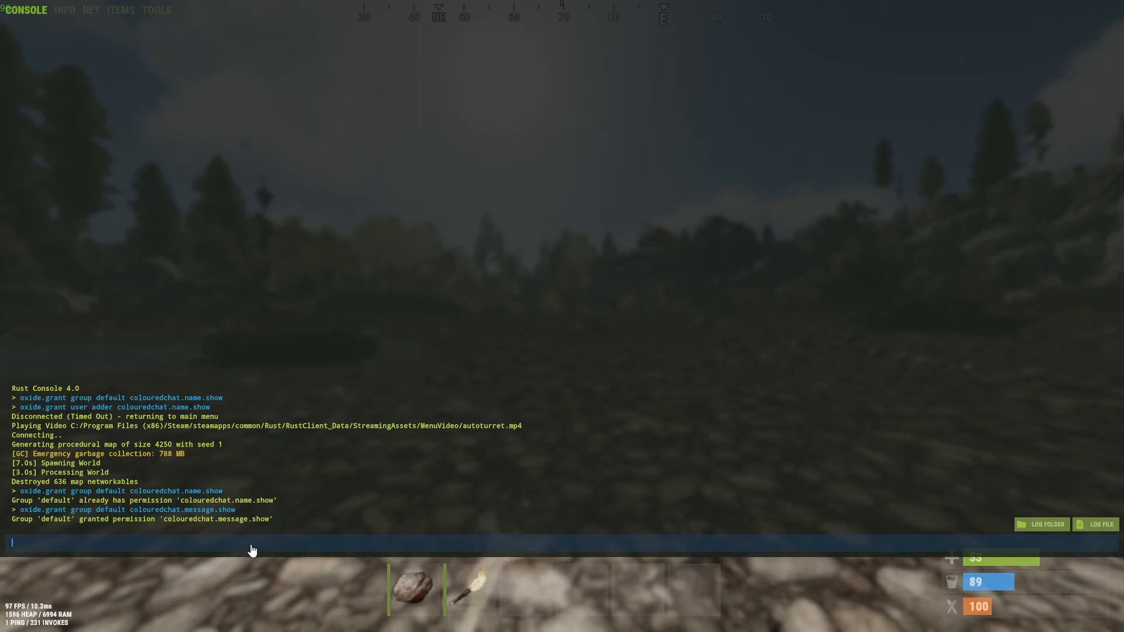
key(F1)
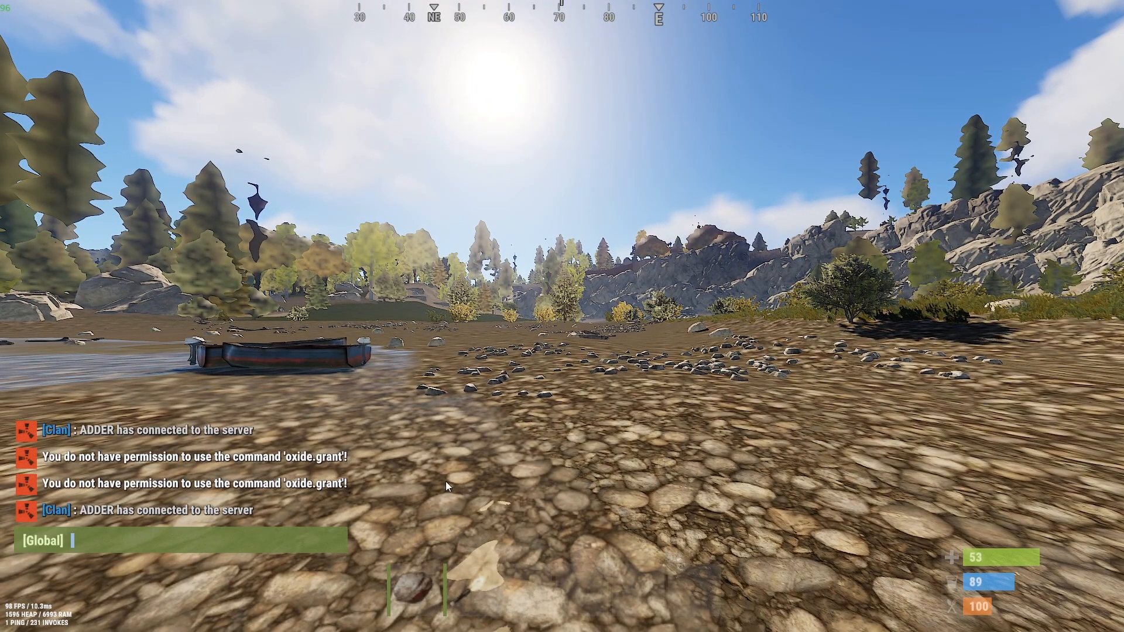
Step: List Coloured Chat commands with /colour, then send /colour random, yielding #E21200
text(/colou)
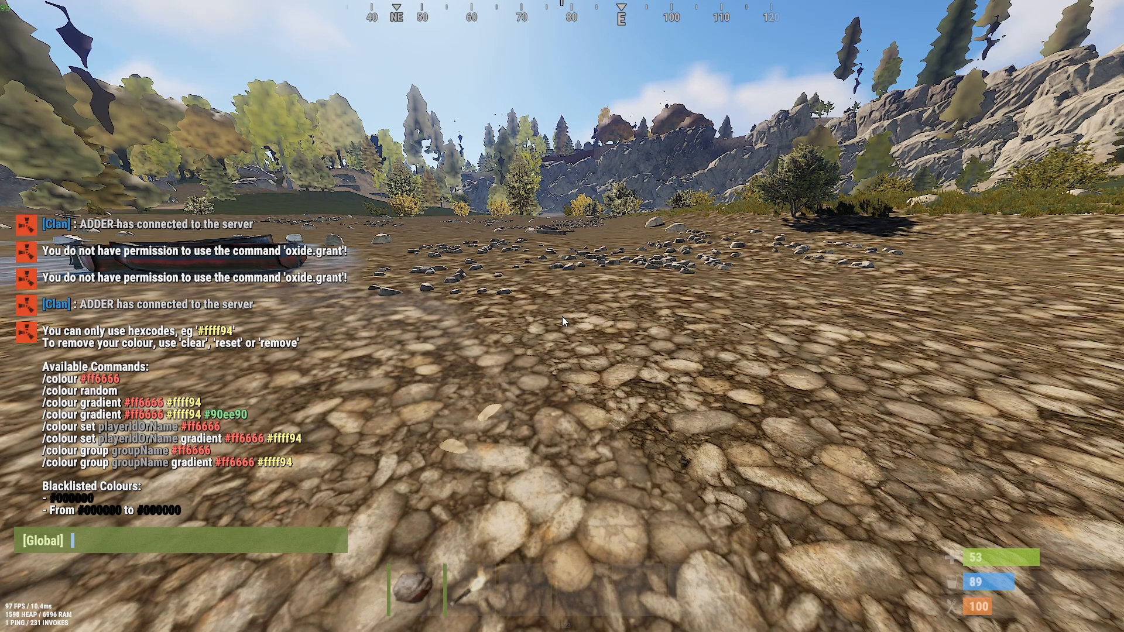
text(/)
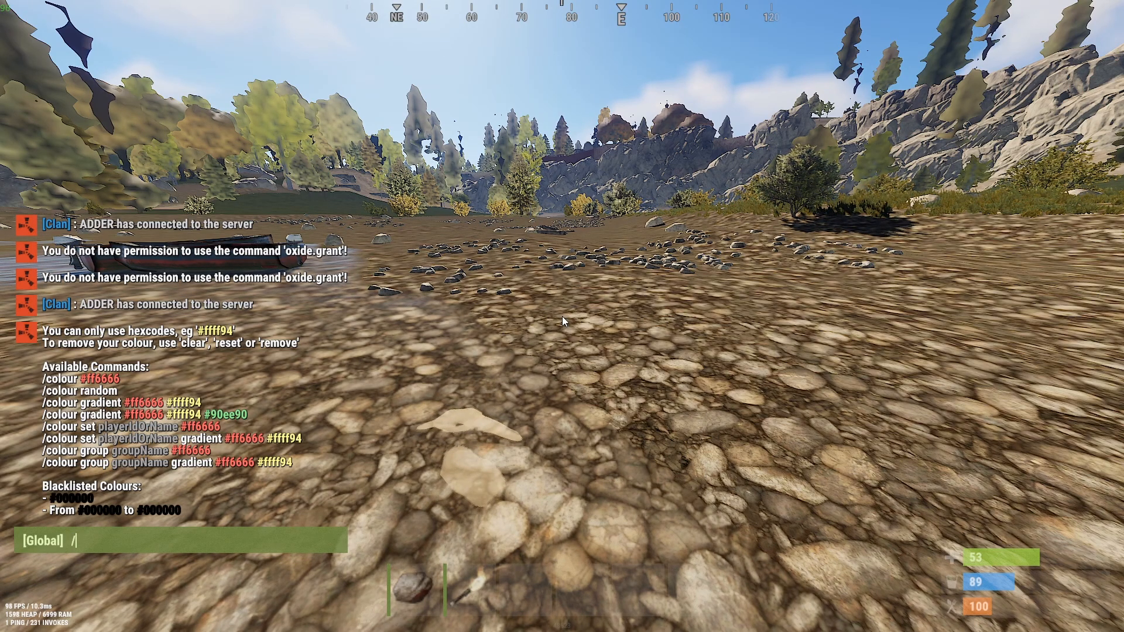
text(colour)
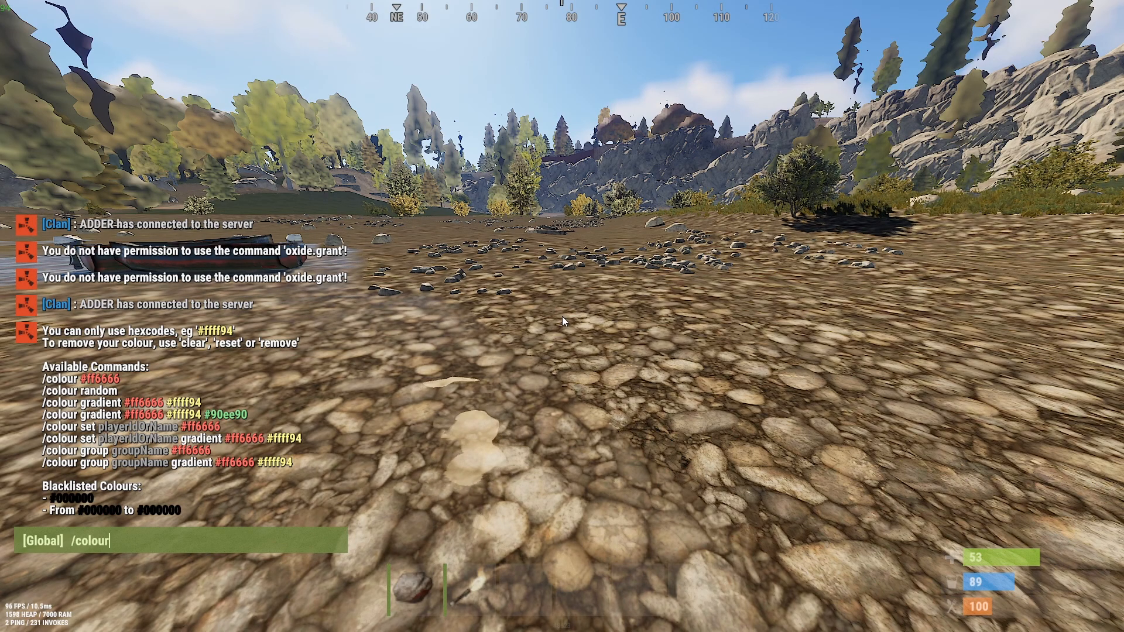
text(random)
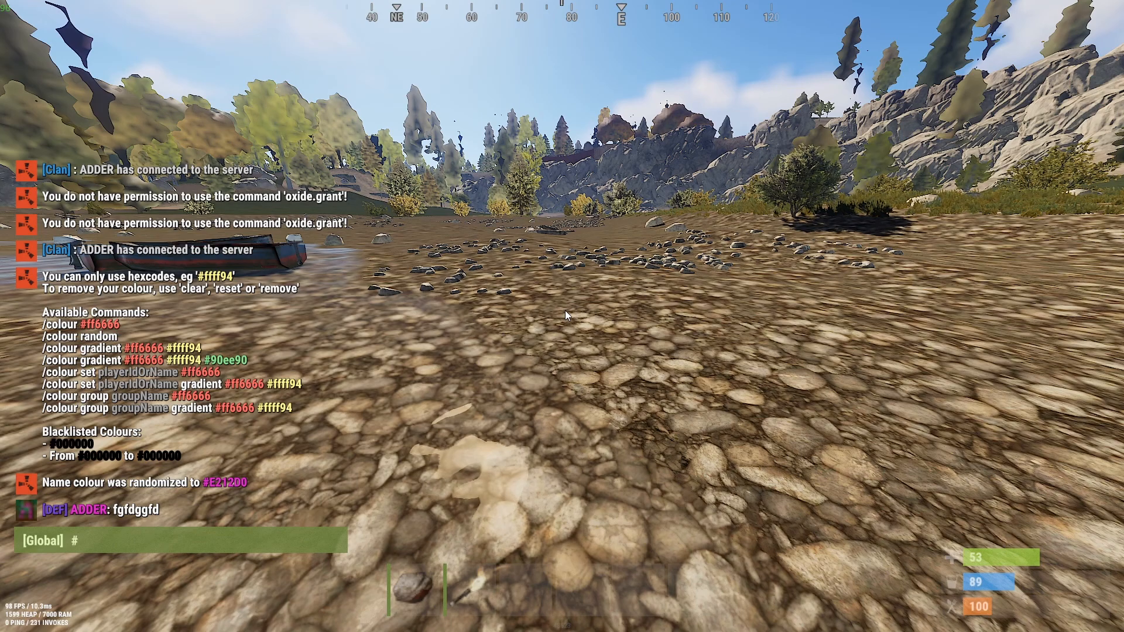
key(Backspace)
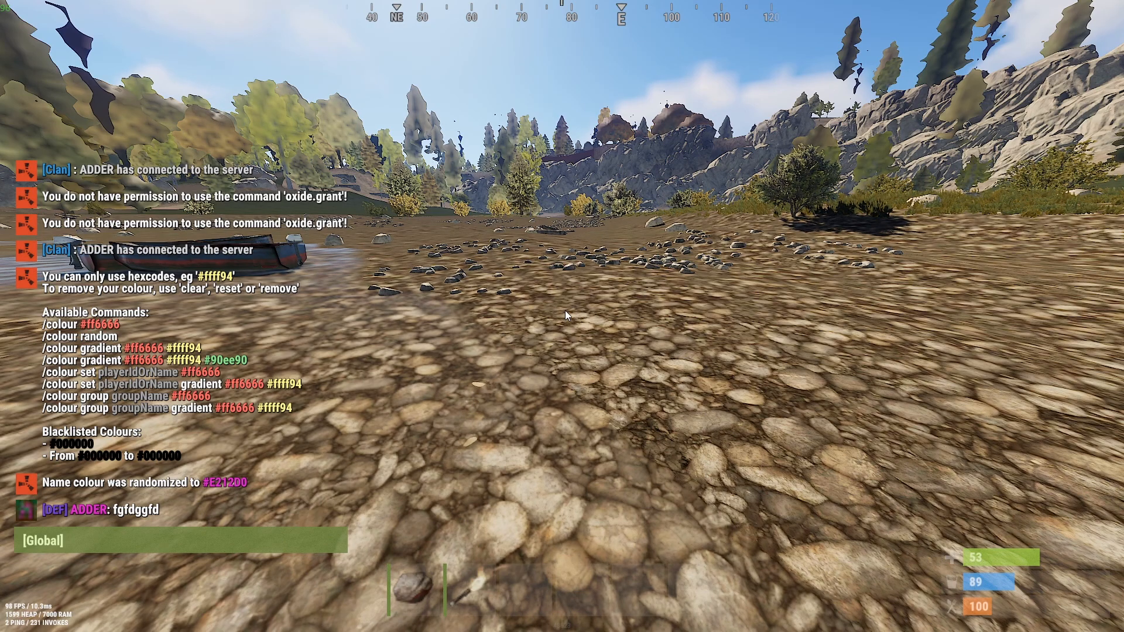
mouse_move(176, 409)
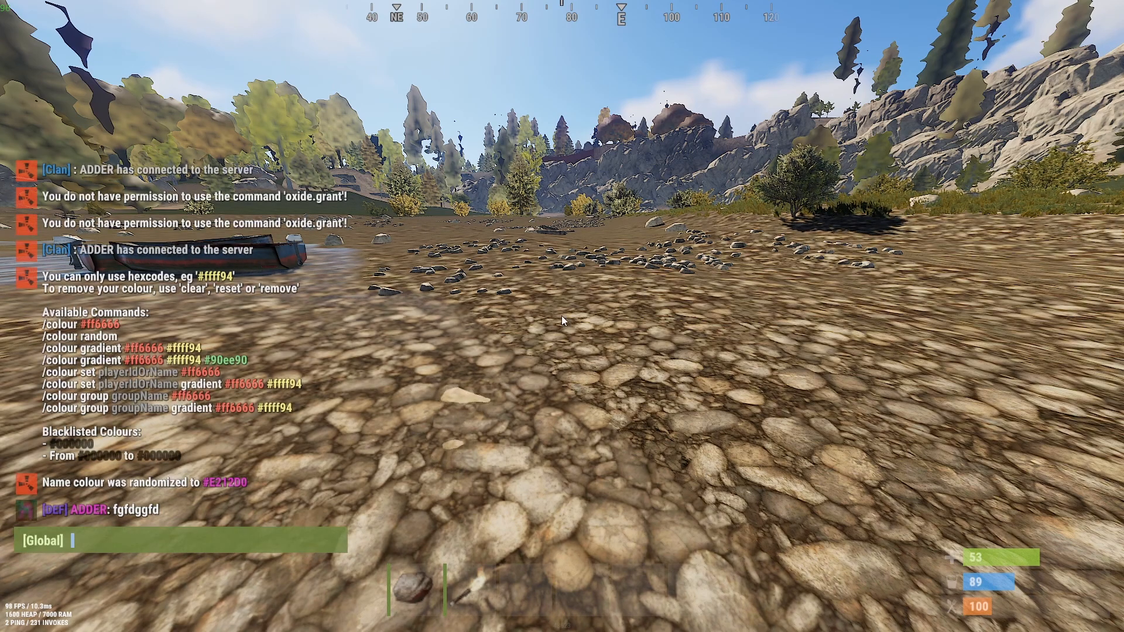
Step: Type '/colour #00ff00' into the chat input without sending it
text(/colour)
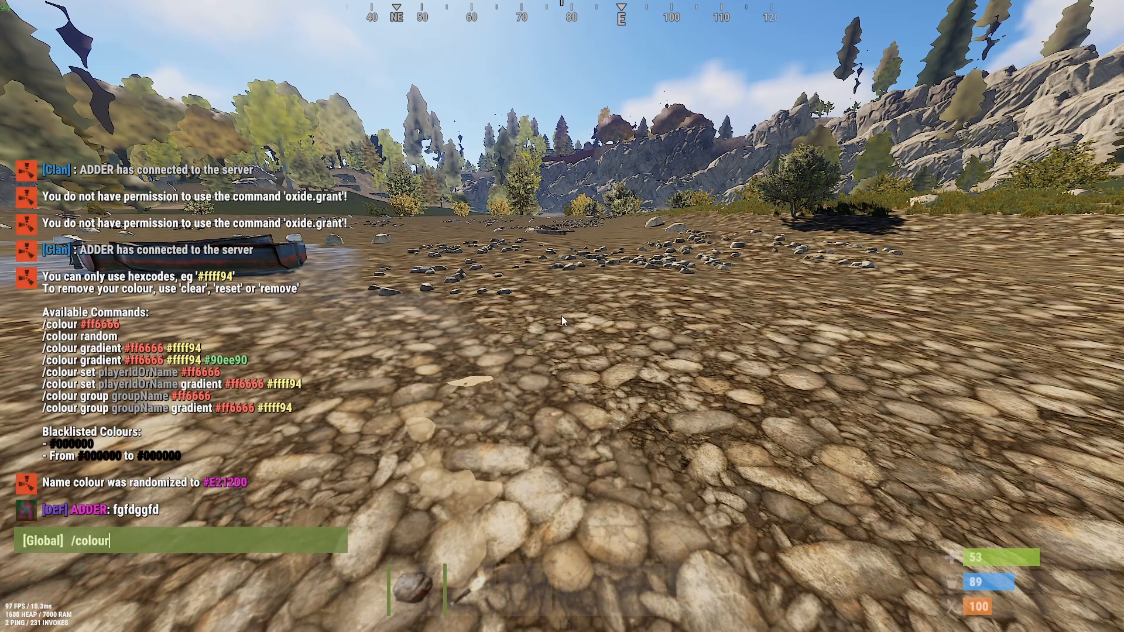
text(#)
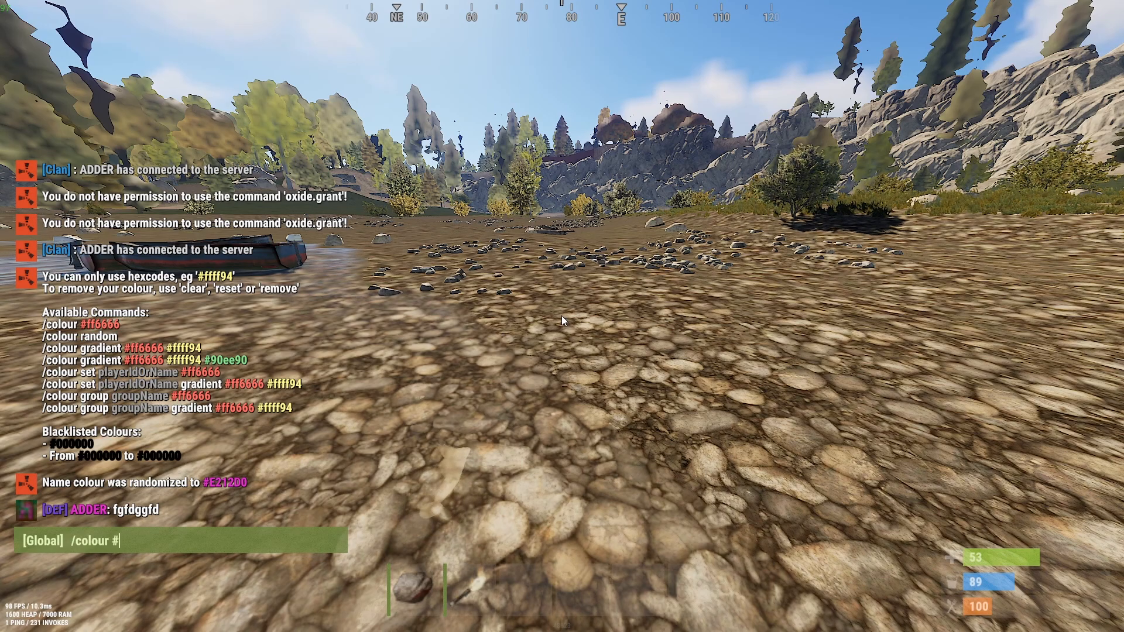
text(00ff00)
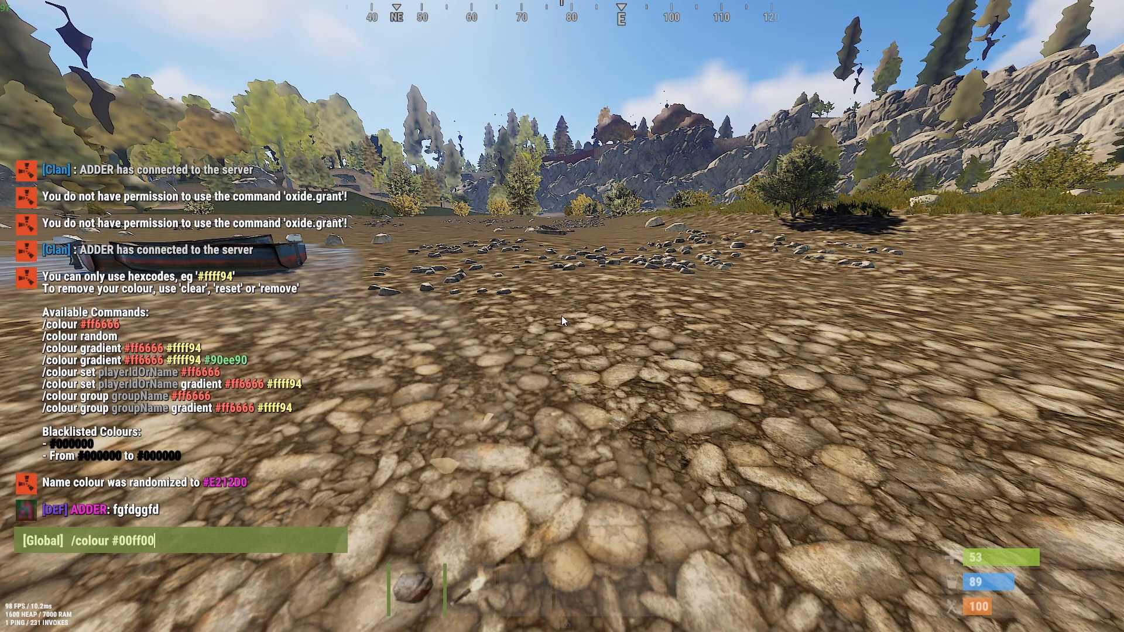